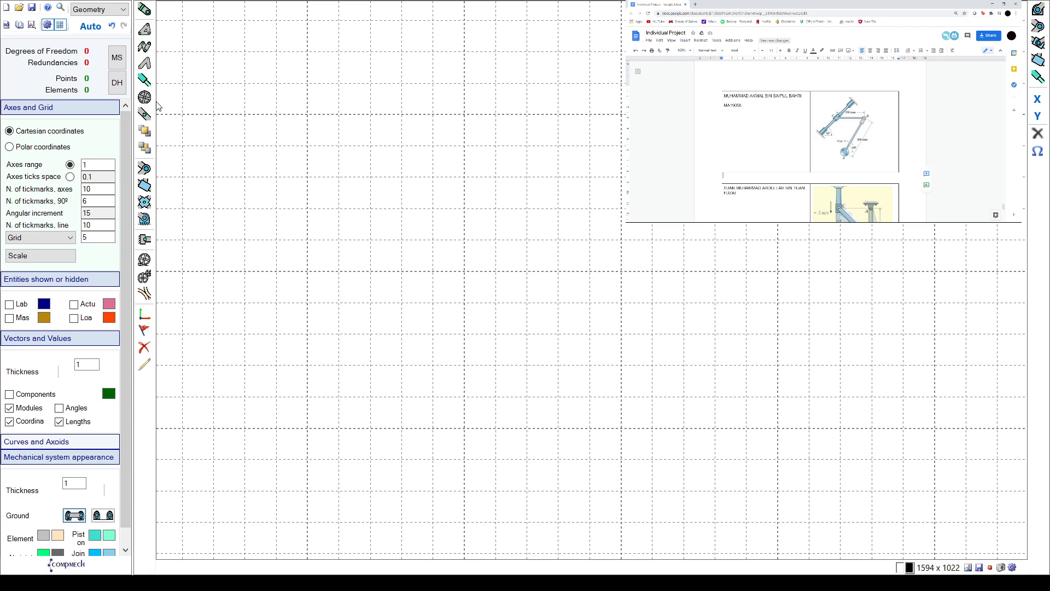
Step: Place two free points on the grid, at (-0.2, -0.2) and diagonally up-right of the origin
{"action": "left_click", "coordinate": [144, 10]}
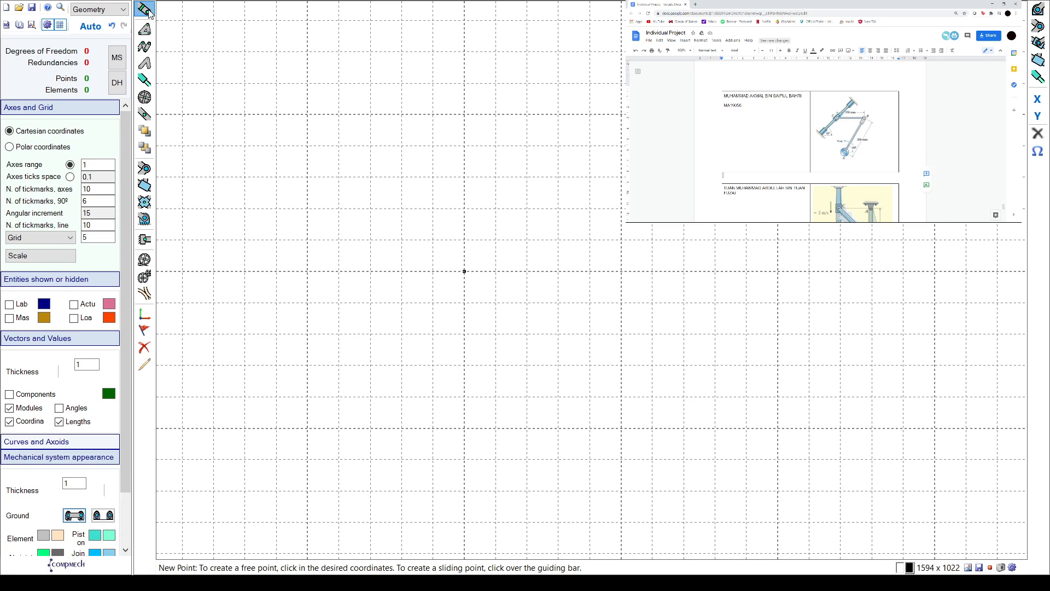
{"action": "left_click", "coordinate": [307, 303]}
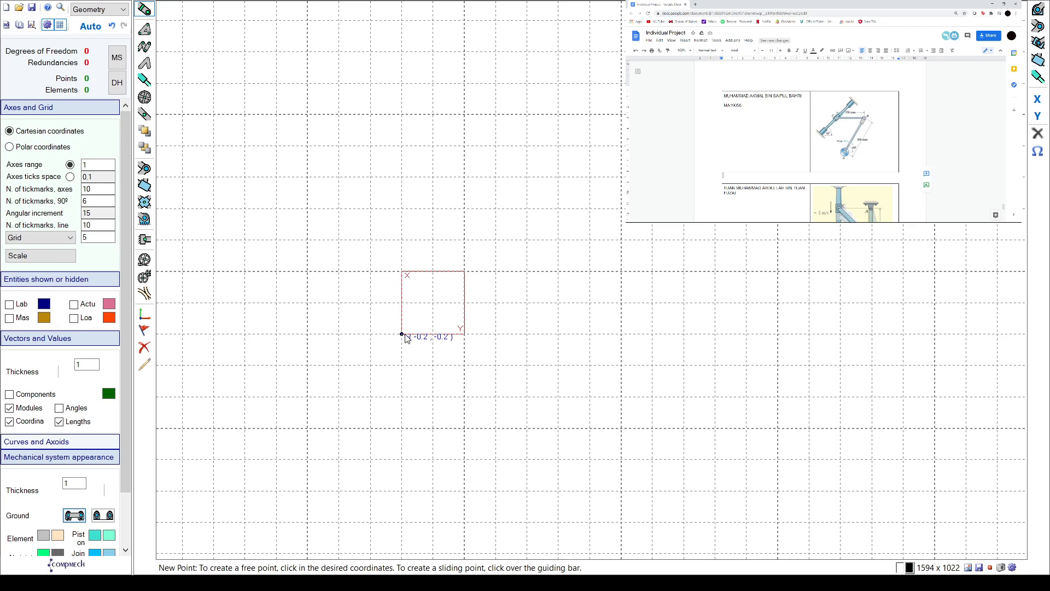
{"action": "left_click", "coordinate": [526, 210]}
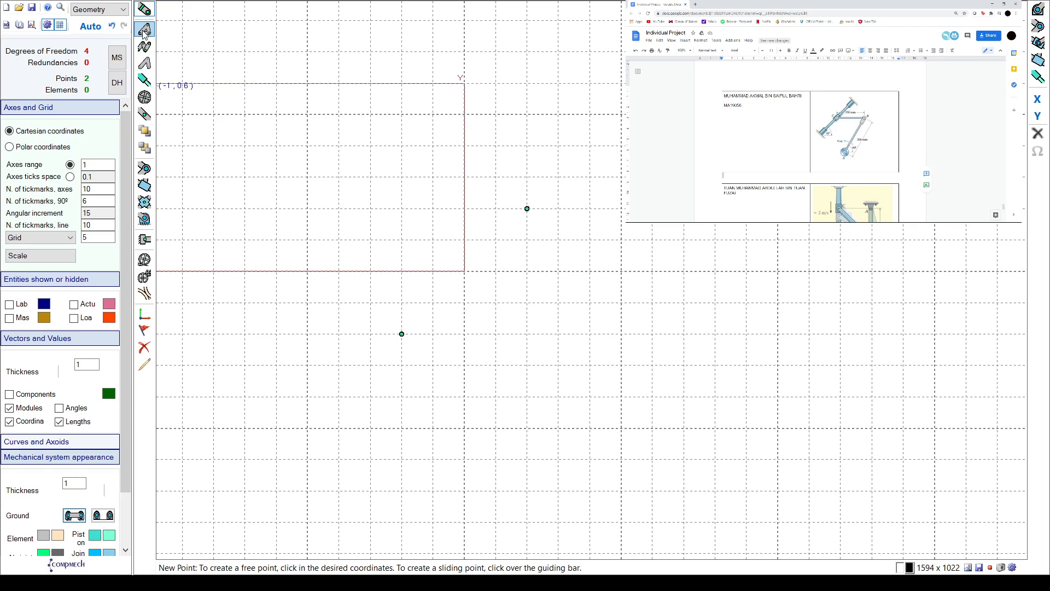
Step: Join the two points with a bar and add a third point at its midpoint on the origin
{"action": "left_click", "coordinate": [144, 28]}
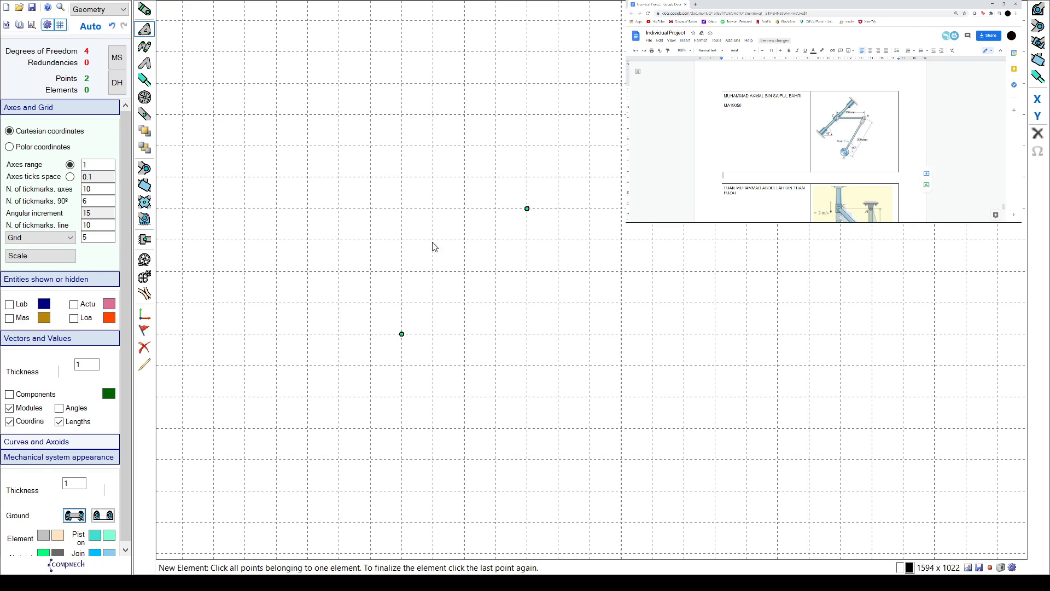
{"action": "mouse_move", "coordinate": [327, 570]}
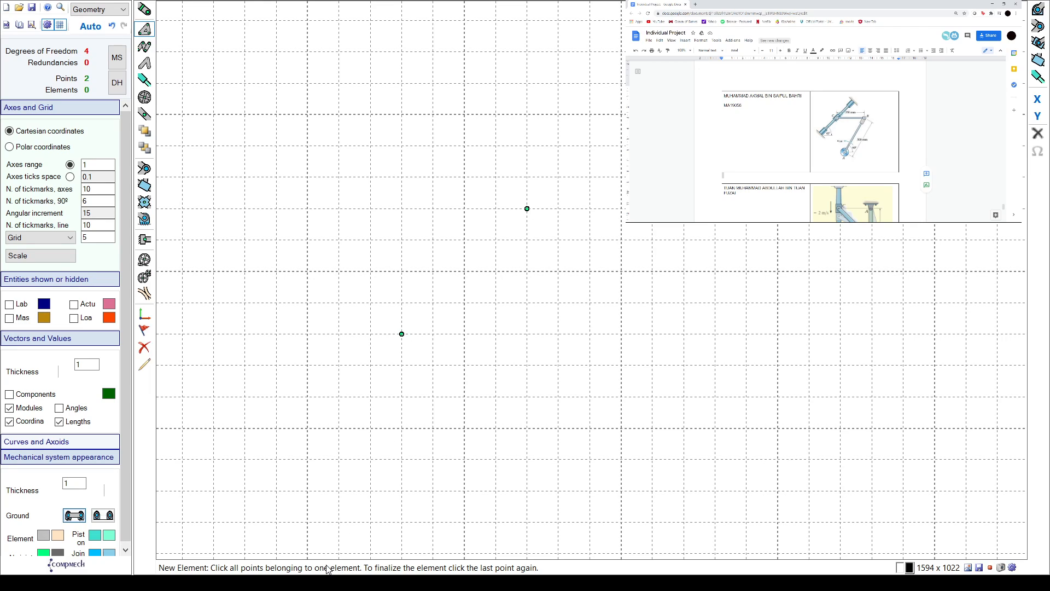
{"action": "mouse_move", "coordinate": [181, 149]}
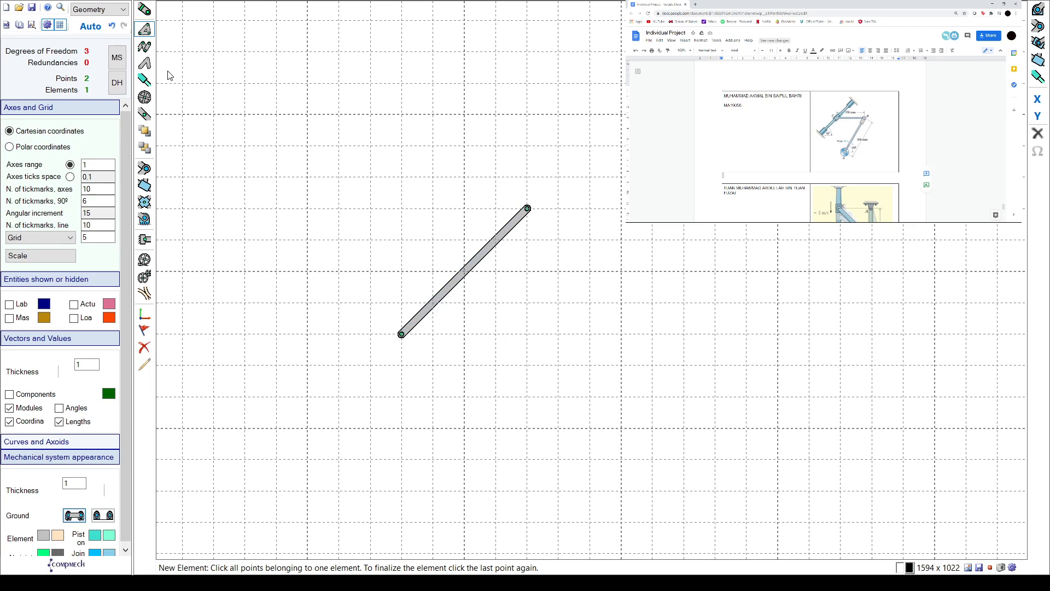
{"action": "left_click", "coordinate": [144, 80]}
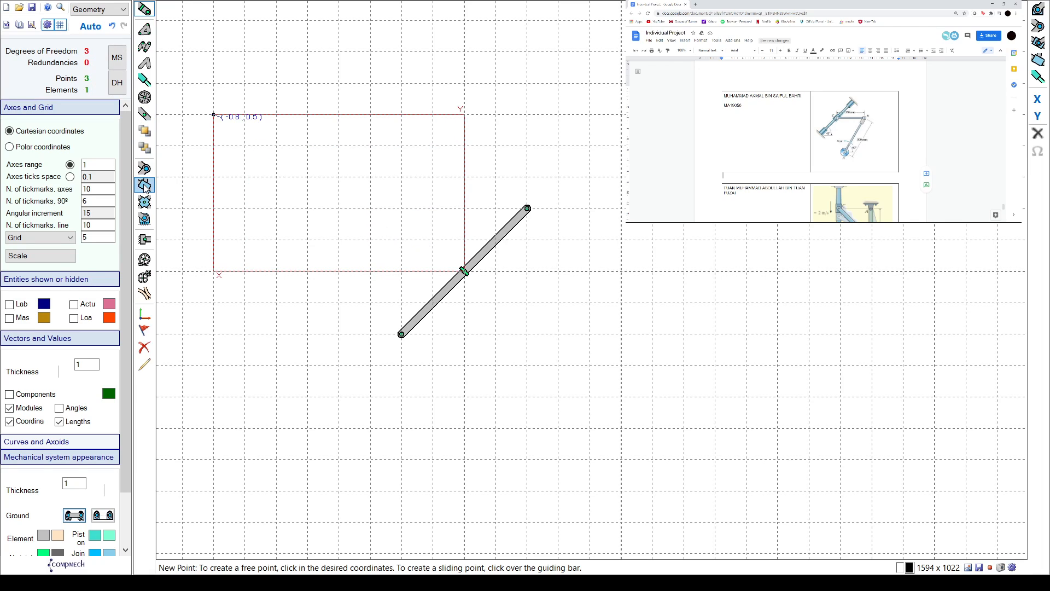
Step: Make the bar's middle point a prismatic slider running along the bar
{"action": "left_click", "coordinate": [145, 186]}
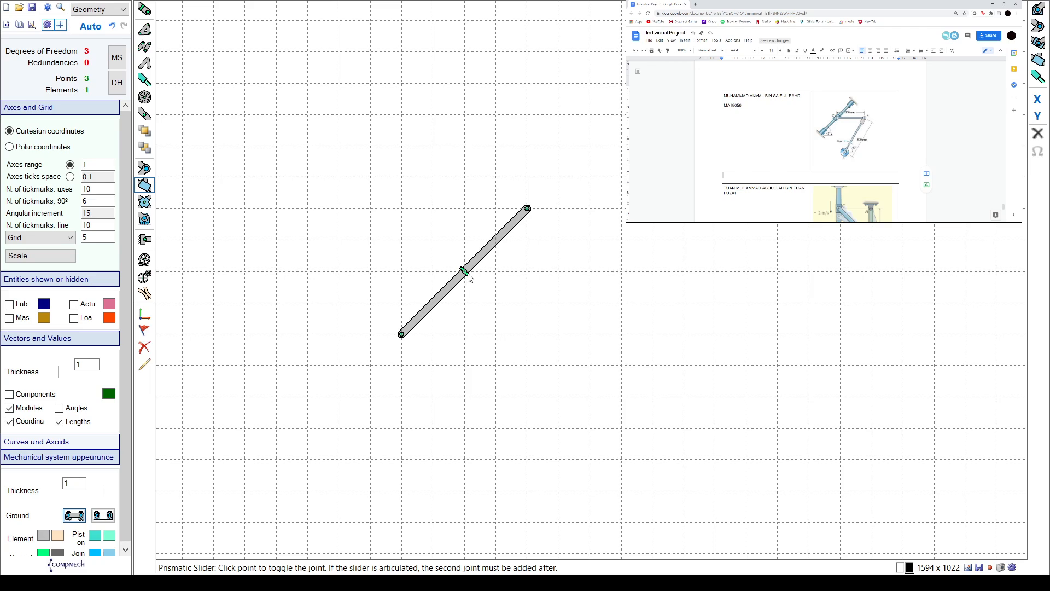
{"action": "left_click", "coordinate": [465, 271]}
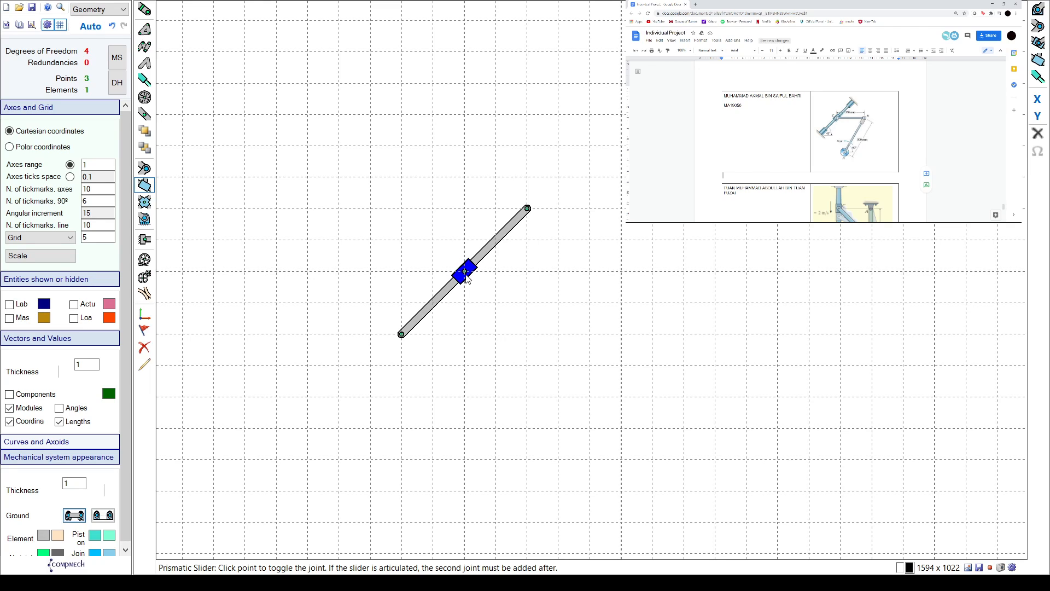
{"action": "left_click", "coordinate": [463, 272]}
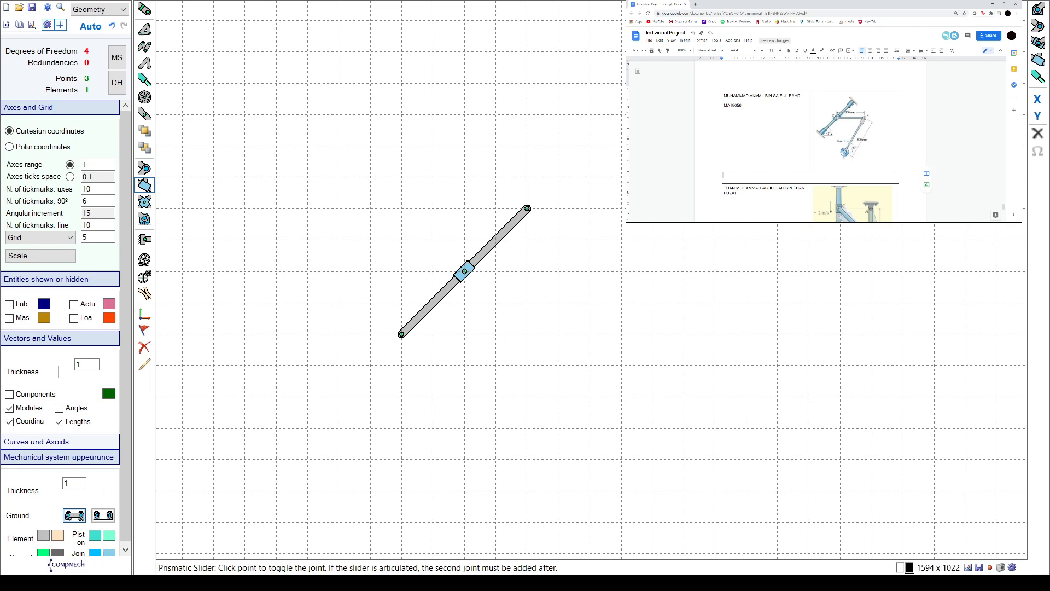
{"action": "mouse_move", "coordinate": [372, 357]}
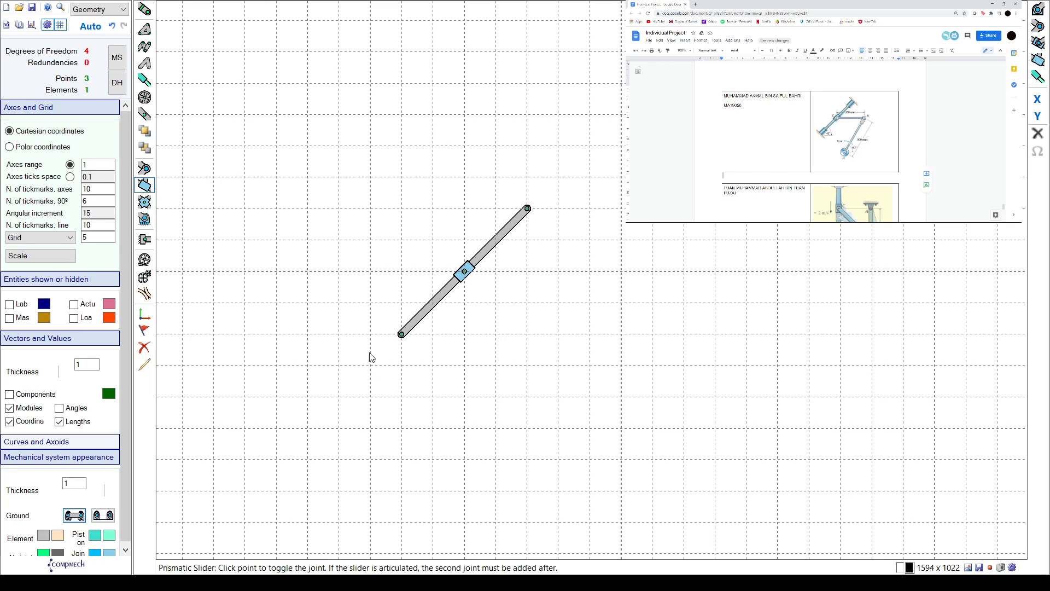
Step: Add a fourth point by Cartesian coordinates X = 0.35, Y = 0
{"action": "left_click", "coordinate": [144, 8]}
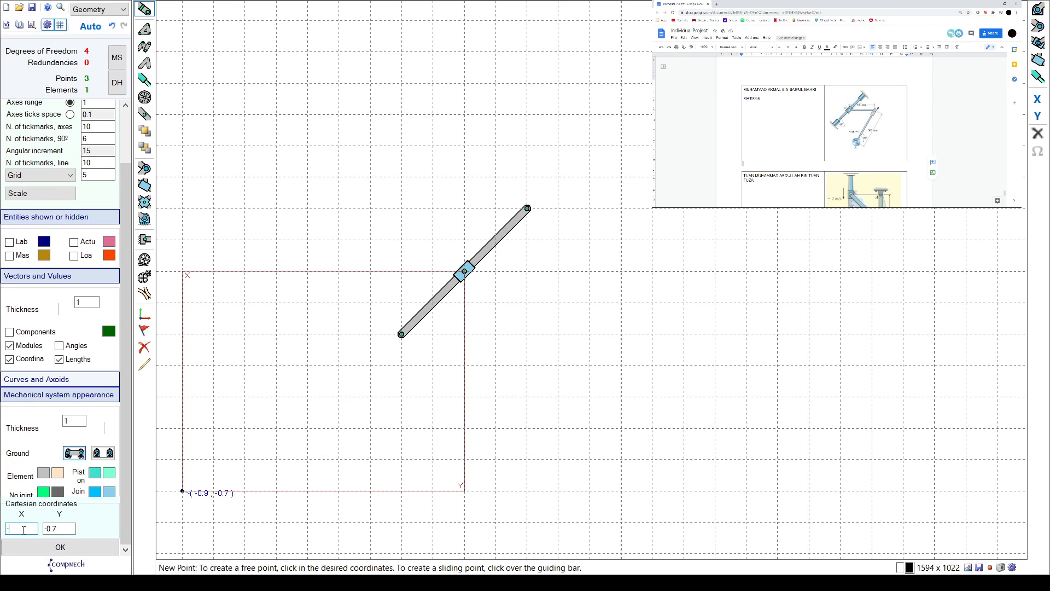
{"action": "type", "text": "0.35"}
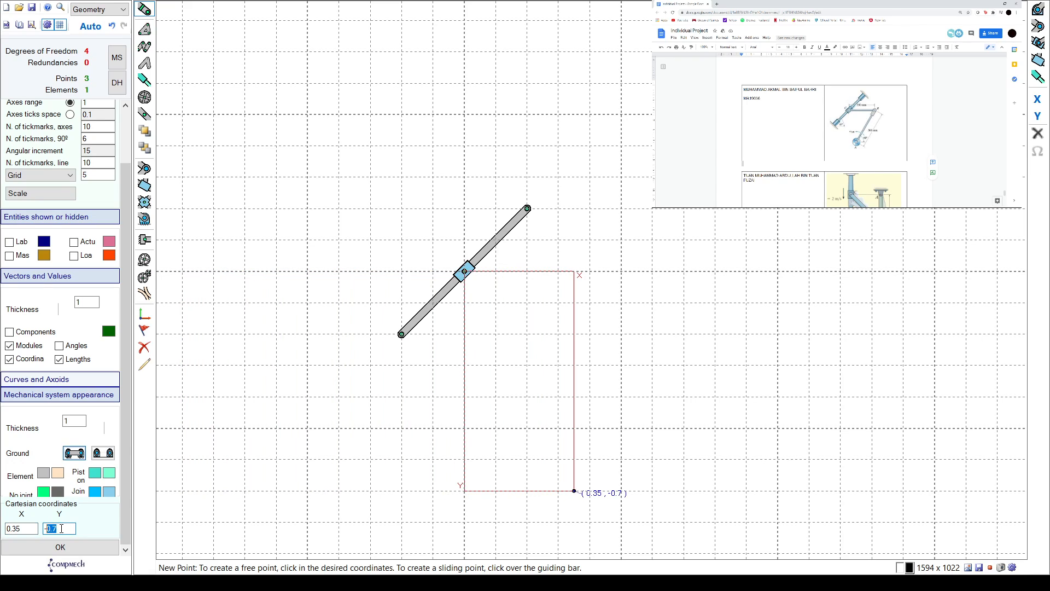
{"action": "type", "text": "0"}
{"action": "left_click", "coordinate": [21, 528]}
{"action": "type", "text": "-1"}
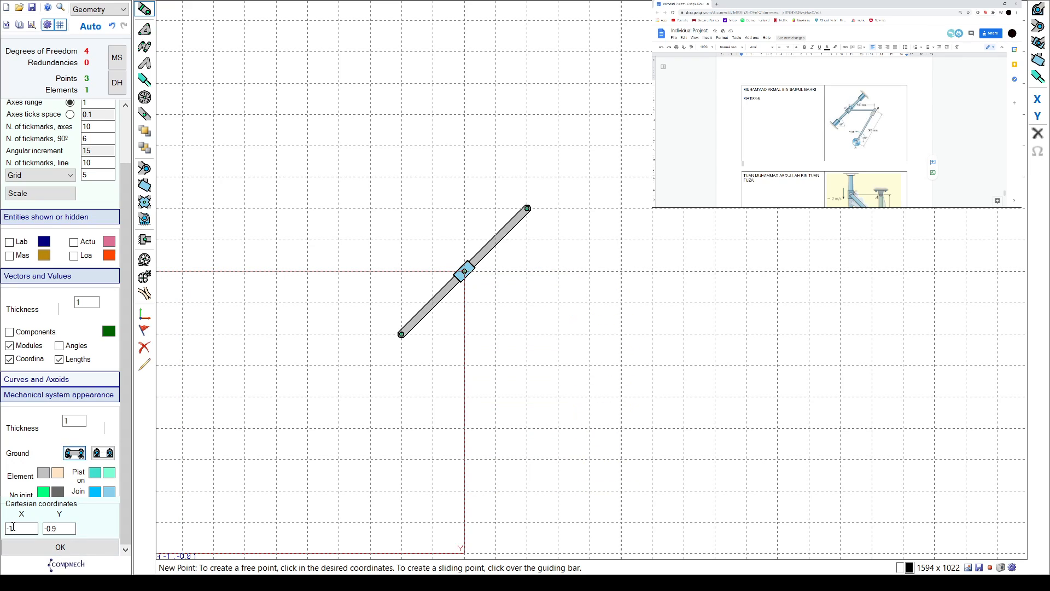
{"action": "type", "text": "0"}
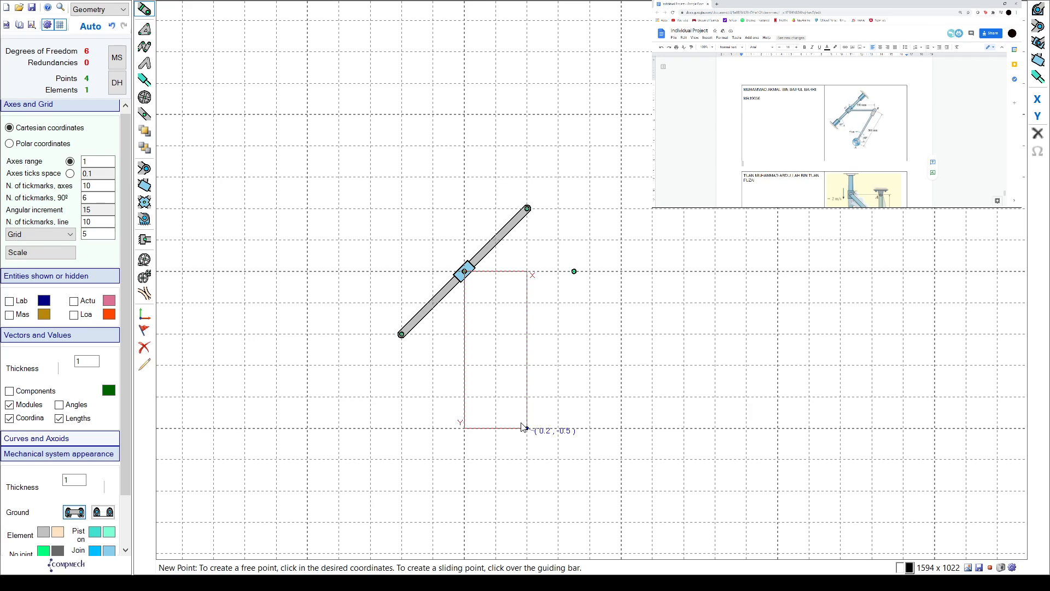
{"action": "mouse_move", "coordinate": [549, 304]}
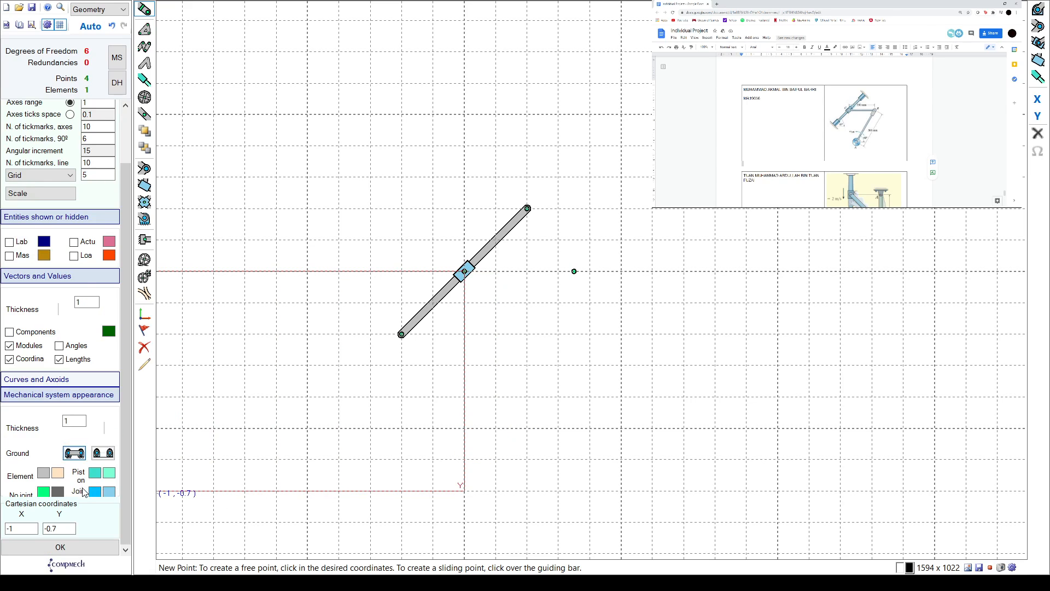
Step: Add a fifth point by Cartesian coordinates X = 0.1, Y = -0.45
{"action": "left_click", "coordinate": [20, 527]}
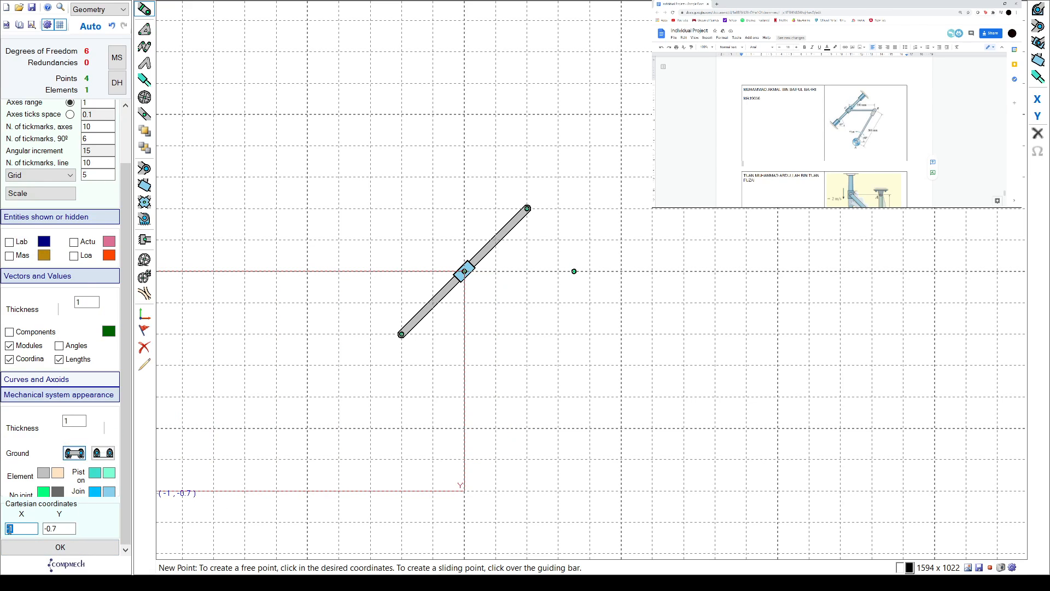
{"action": "type", "text": "0.1"}
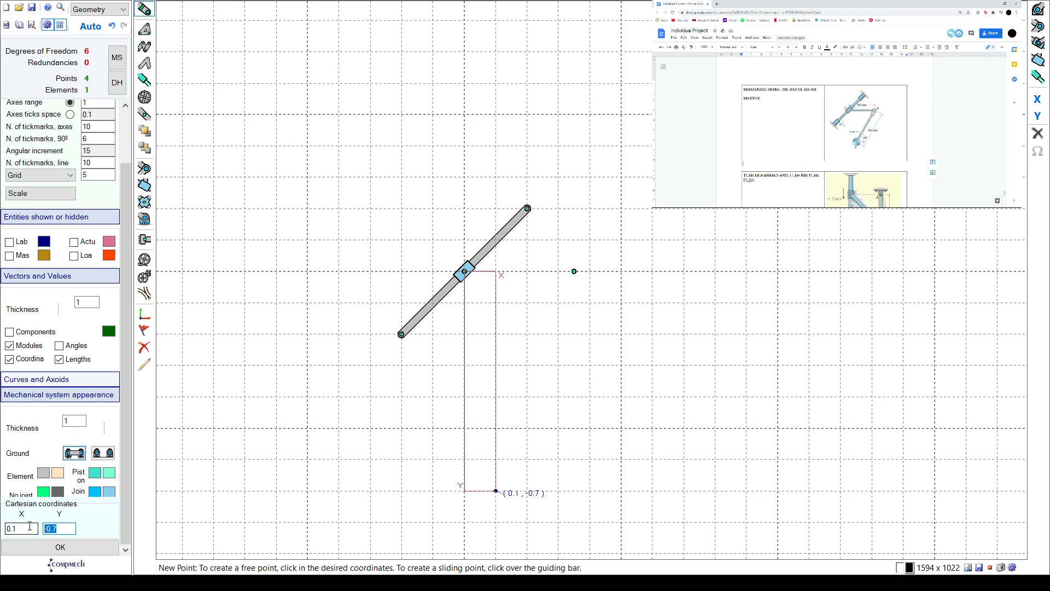
{"action": "type", "text": "-0.45"}
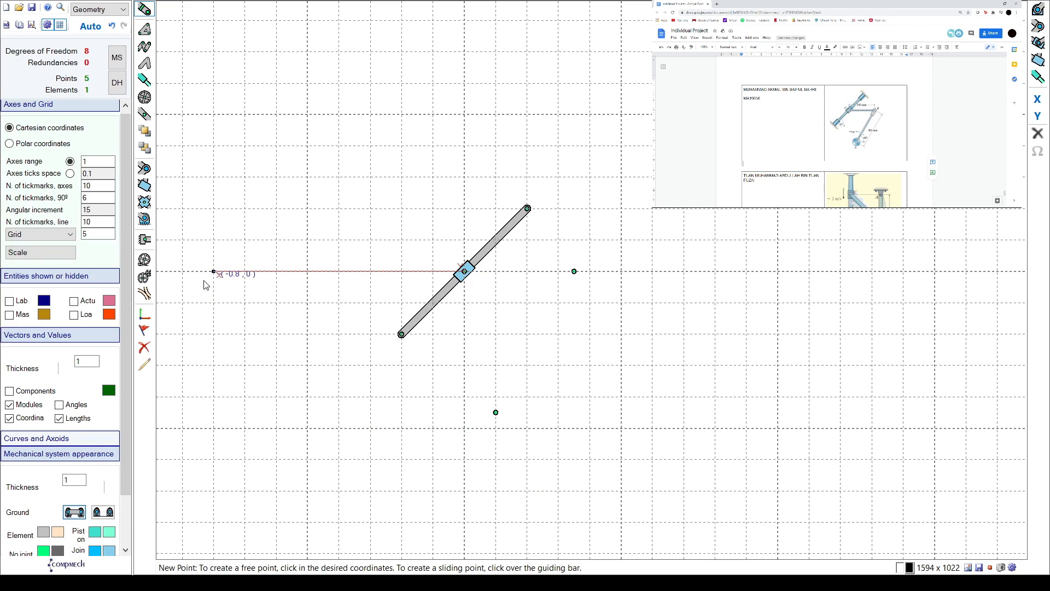
Step: Draw a two-bar chain from the slider point through (0.35, 0) to the lower point
{"action": "left_click", "coordinate": [144, 46]}
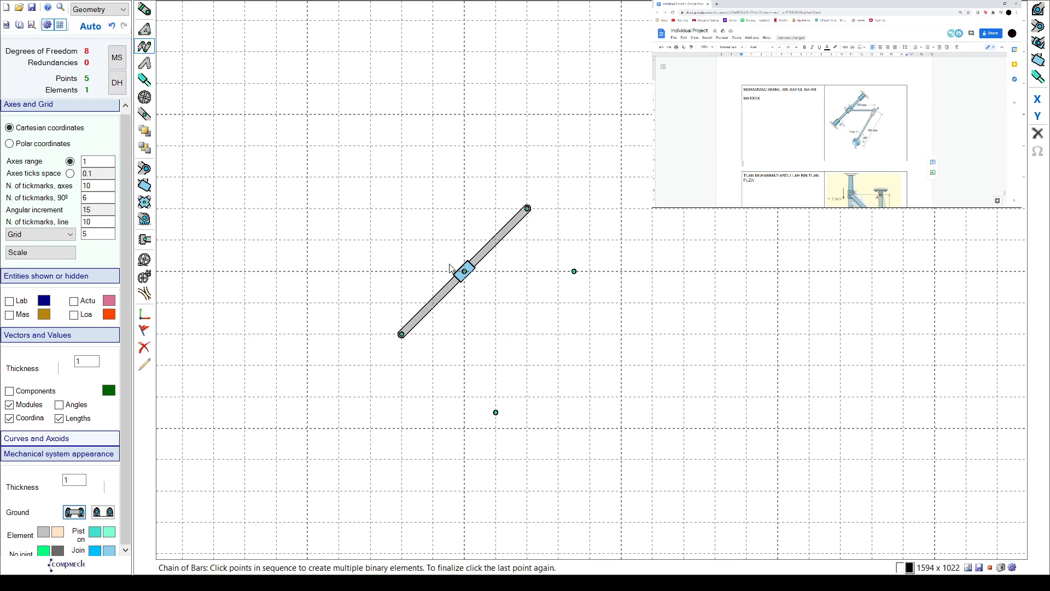
{"action": "left_click", "coordinate": [463, 270]}
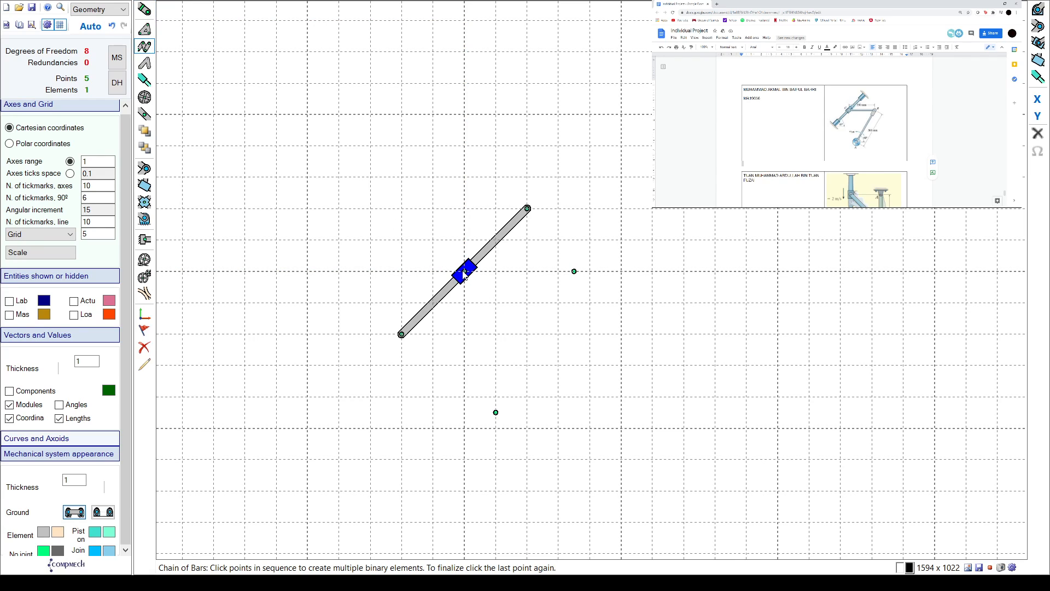
{"action": "mouse_move", "coordinate": [567, 276]}
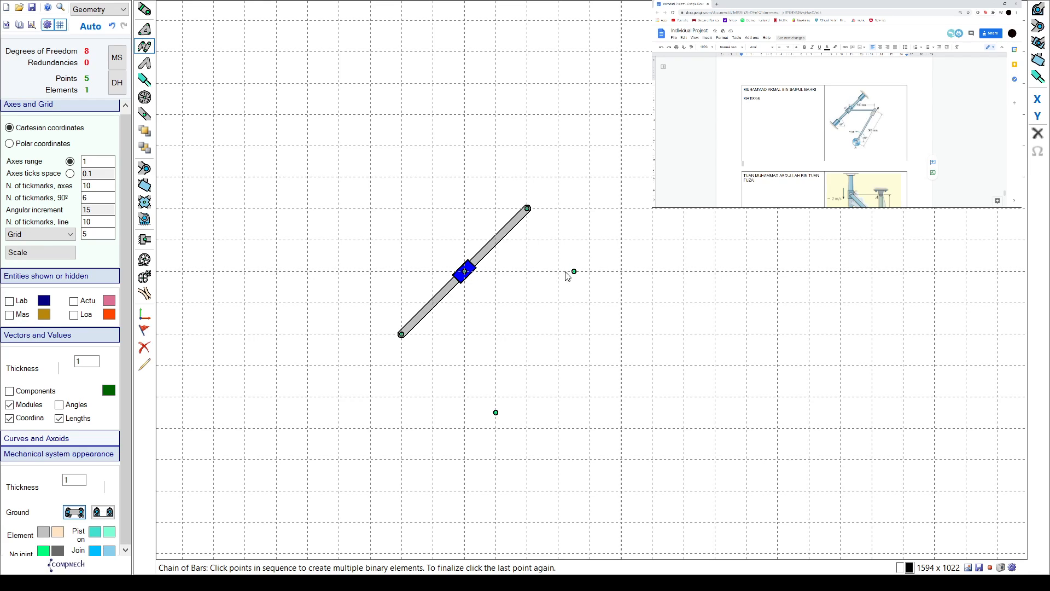
{"action": "left_click", "coordinate": [574, 271]}
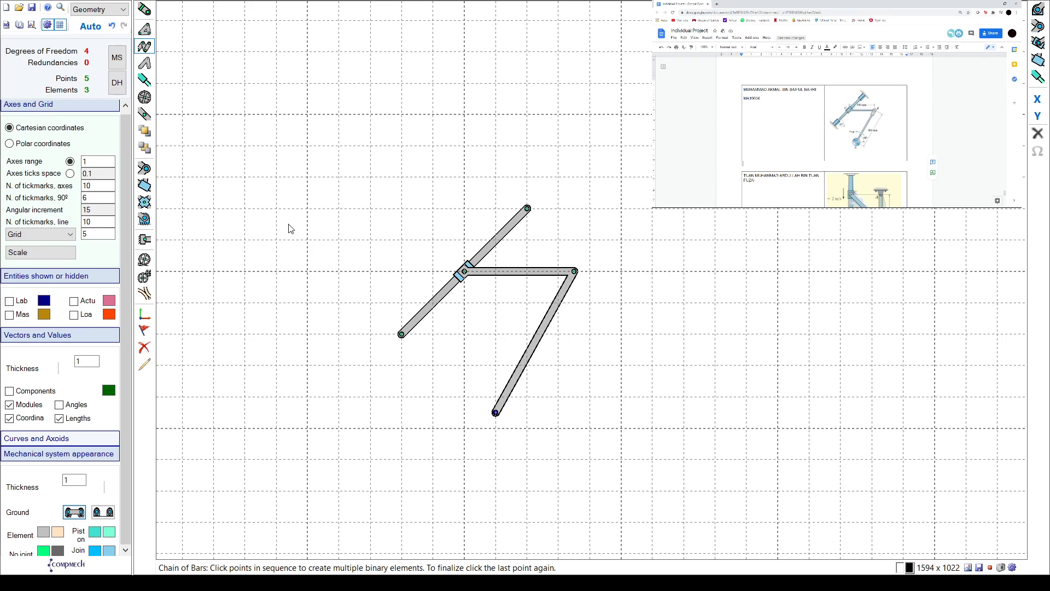
{"action": "mouse_move", "coordinate": [167, 137]}
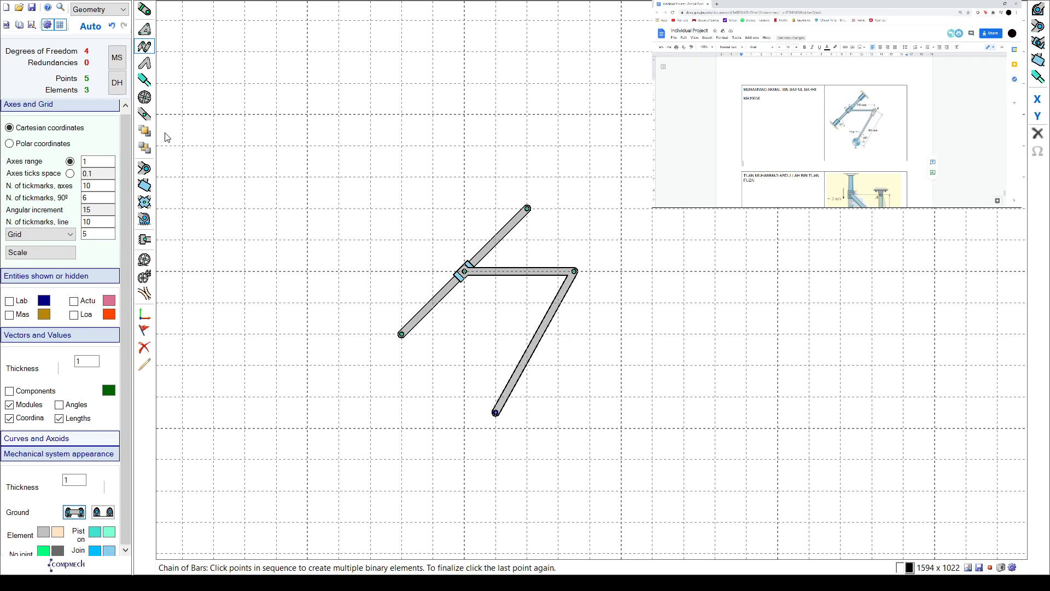
Step: Add revolute joints at the slider and right-hand point, then switch the mode to Kinematics
{"action": "left_click", "coordinate": [145, 168]}
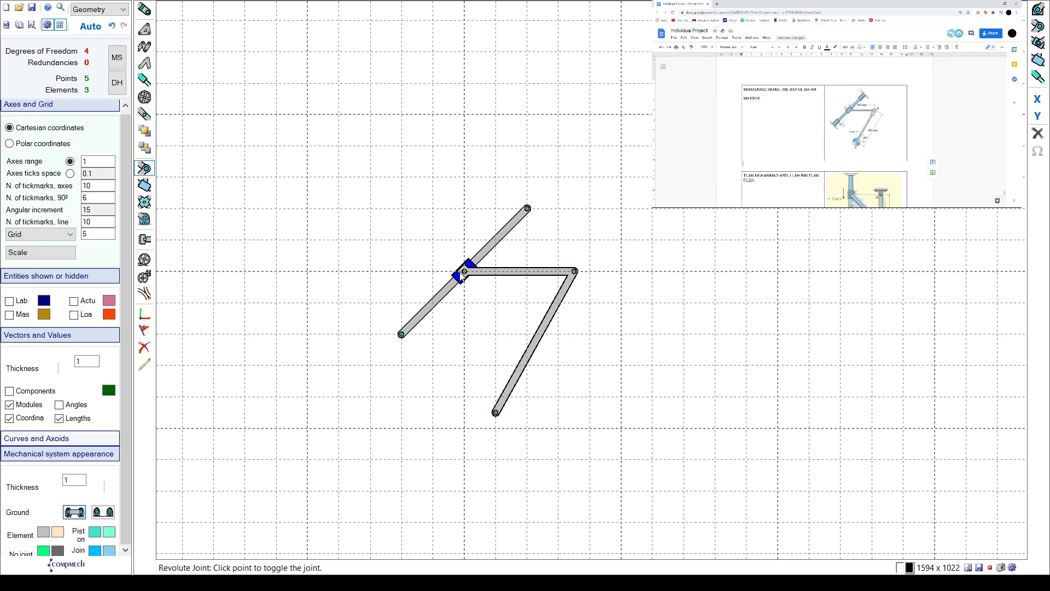
{"action": "left_click", "coordinate": [574, 272]}
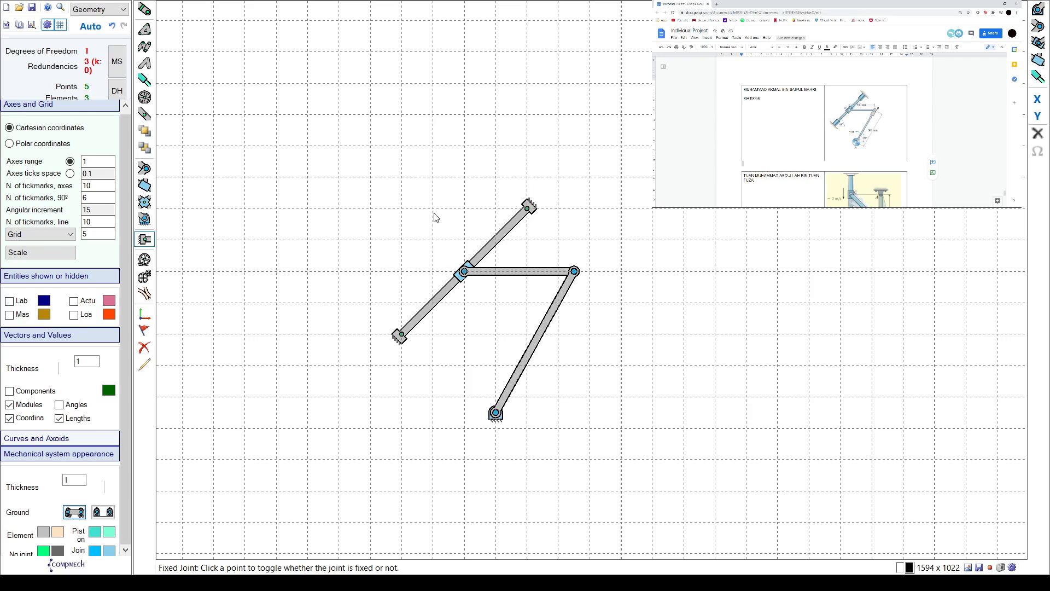
{"action": "mouse_move", "coordinate": [259, 446]}
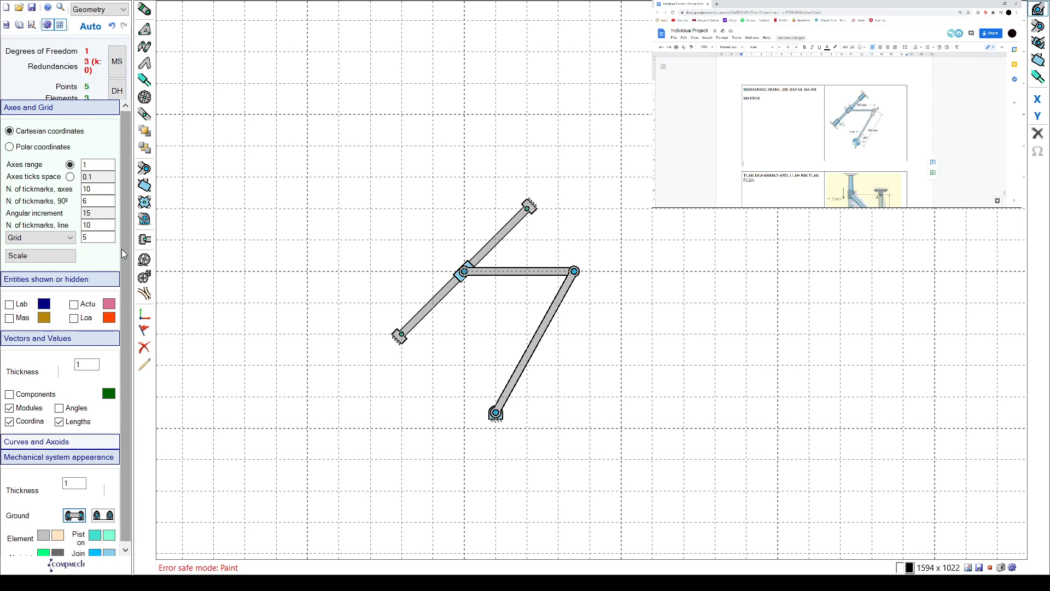
{"action": "mouse_move", "coordinate": [370, 482]}
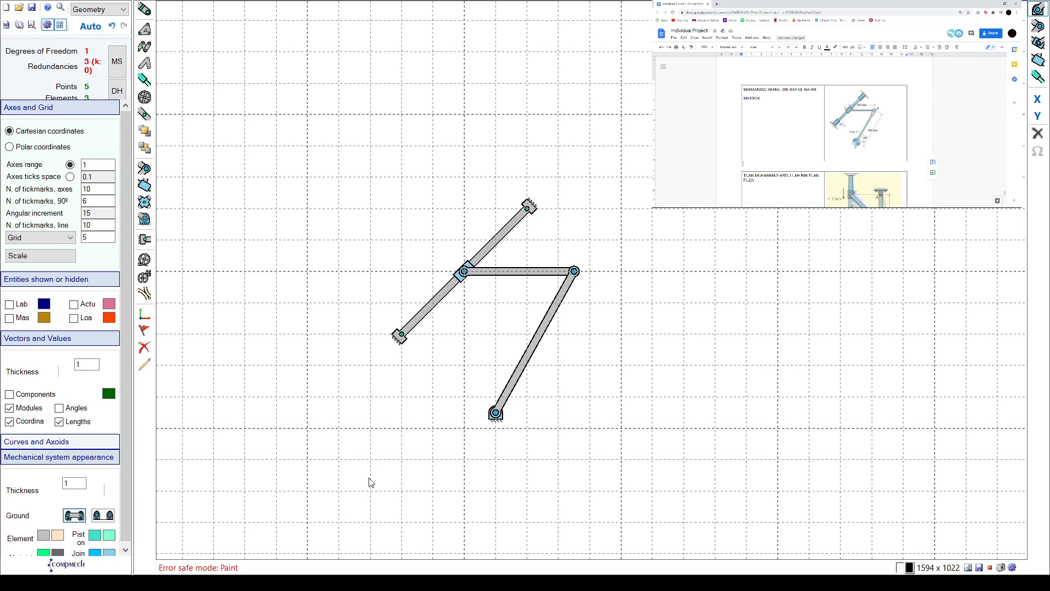
{"action": "left_click", "coordinate": [144, 363]}
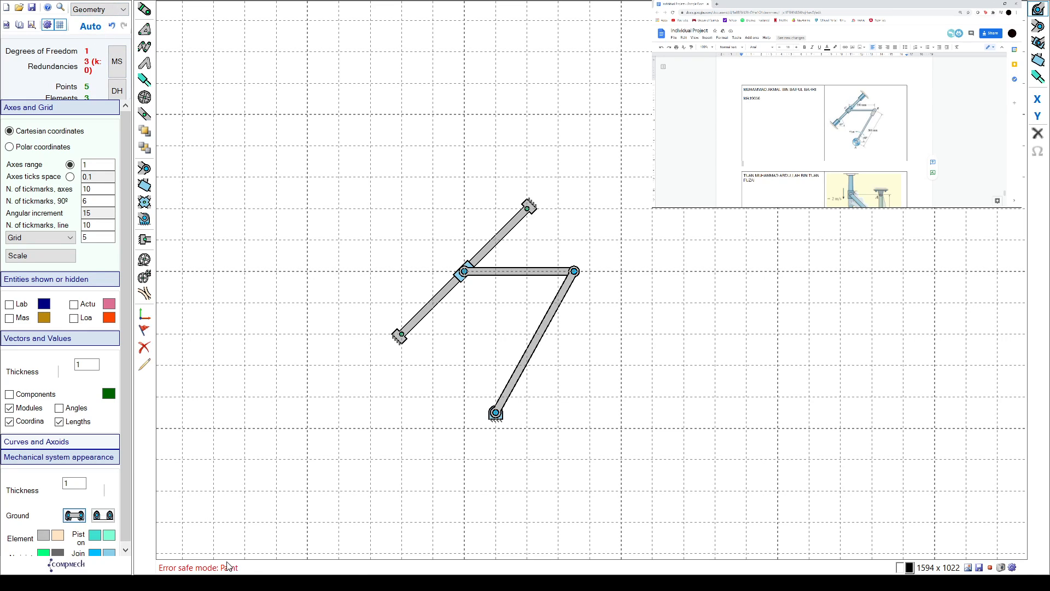
{"action": "mouse_move", "coordinate": [198, 558]}
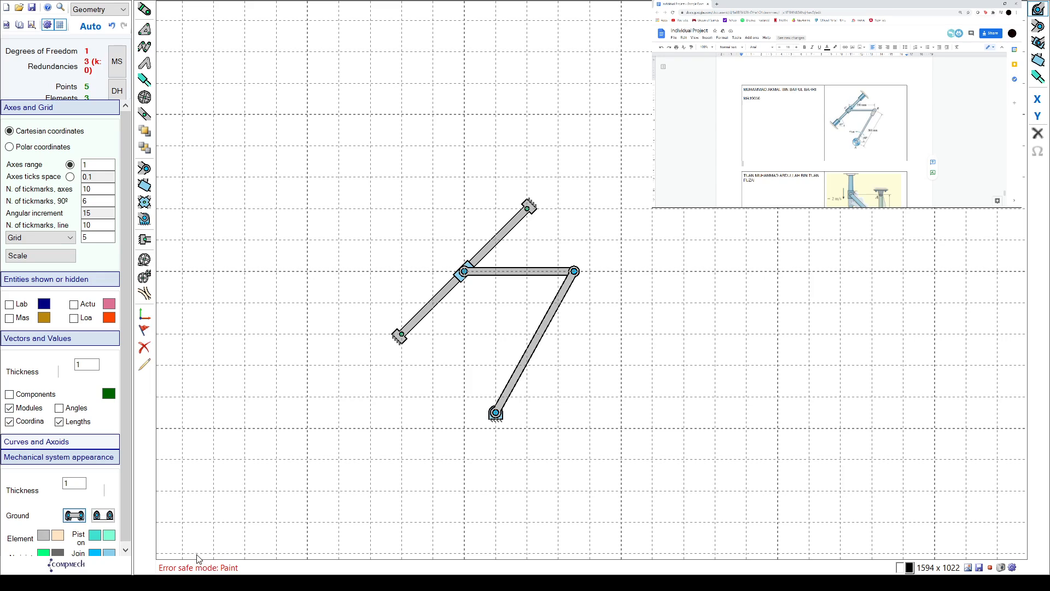
{"action": "mouse_move", "coordinate": [242, 556]}
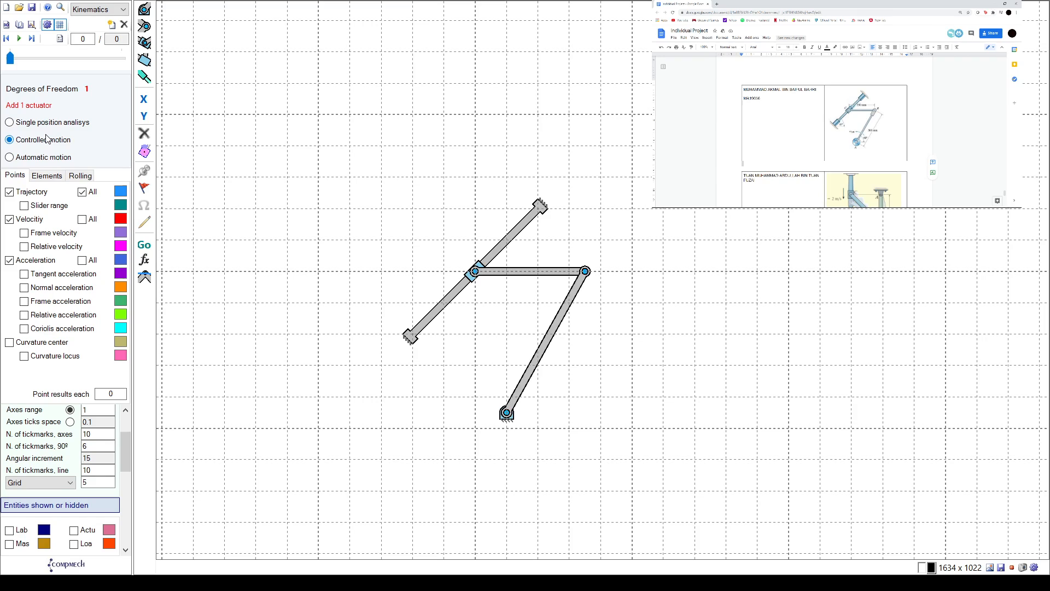
{"action": "mouse_move", "coordinate": [49, 144]}
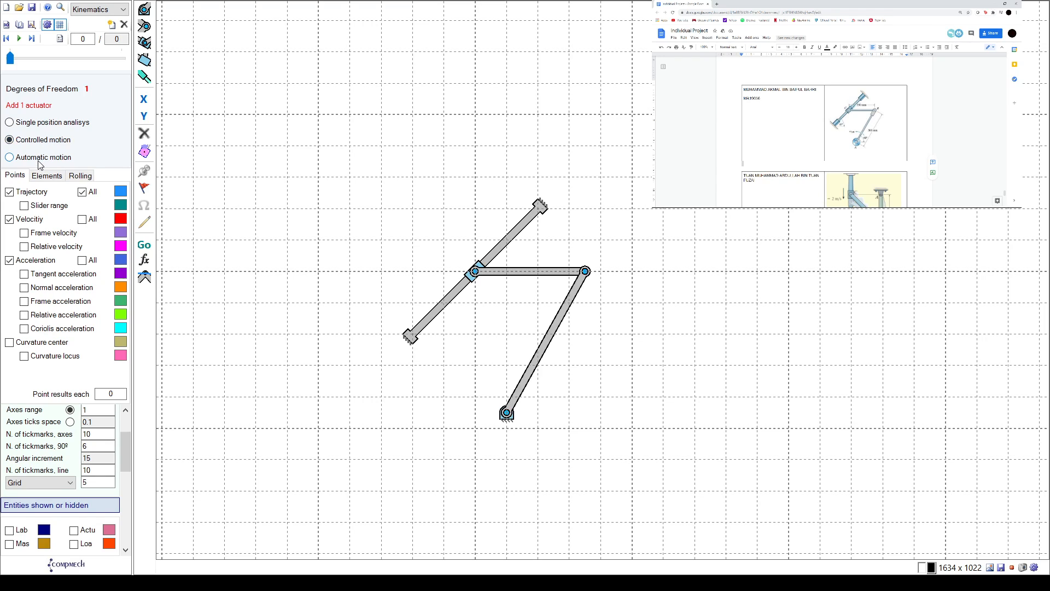
Step: Run automatic motion so the moving joint traces its trajectory with a 6.28 rad/s actuator
{"action": "left_click", "coordinate": [18, 39]}
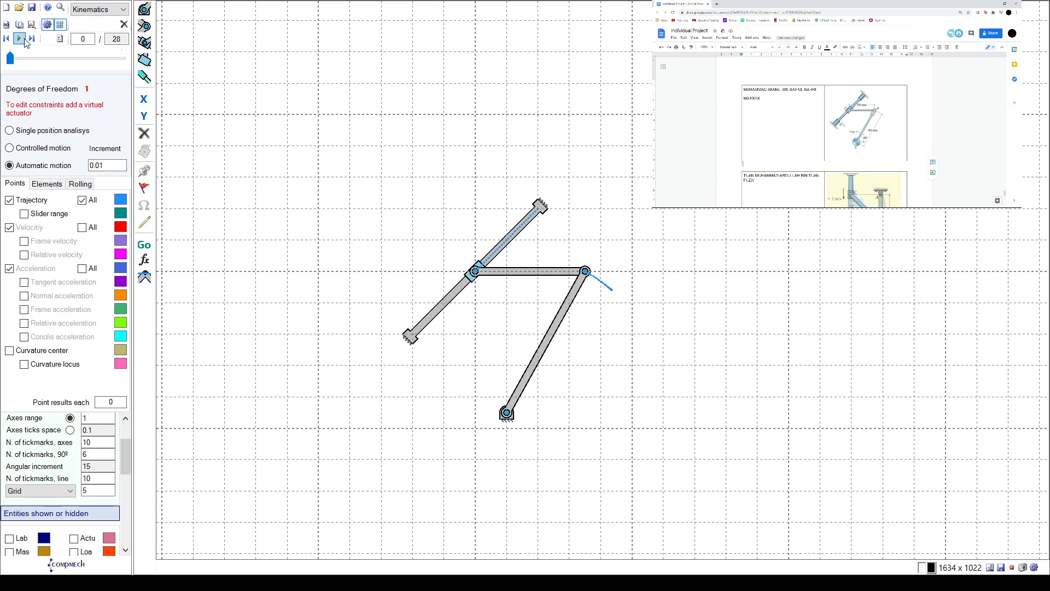
{"action": "left_click", "coordinate": [19, 38]}
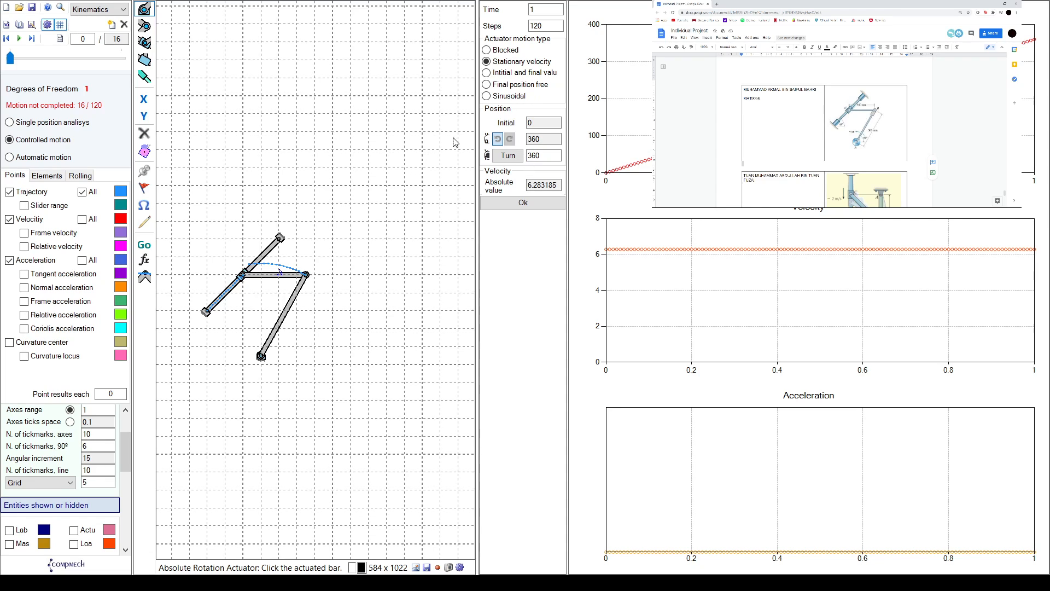
Step: Set the actuator to initial/final velocity 0 to 8 over 360°, play the motion and restart the rotation actuator
{"action": "left_click", "coordinate": [485, 72]}
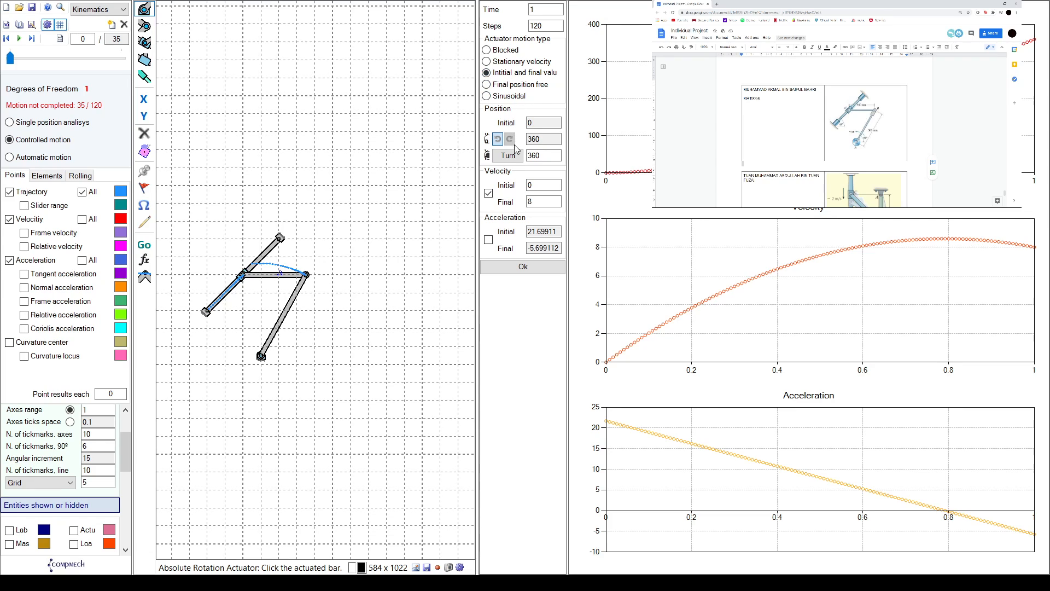
{"action": "left_click", "coordinate": [542, 123]}
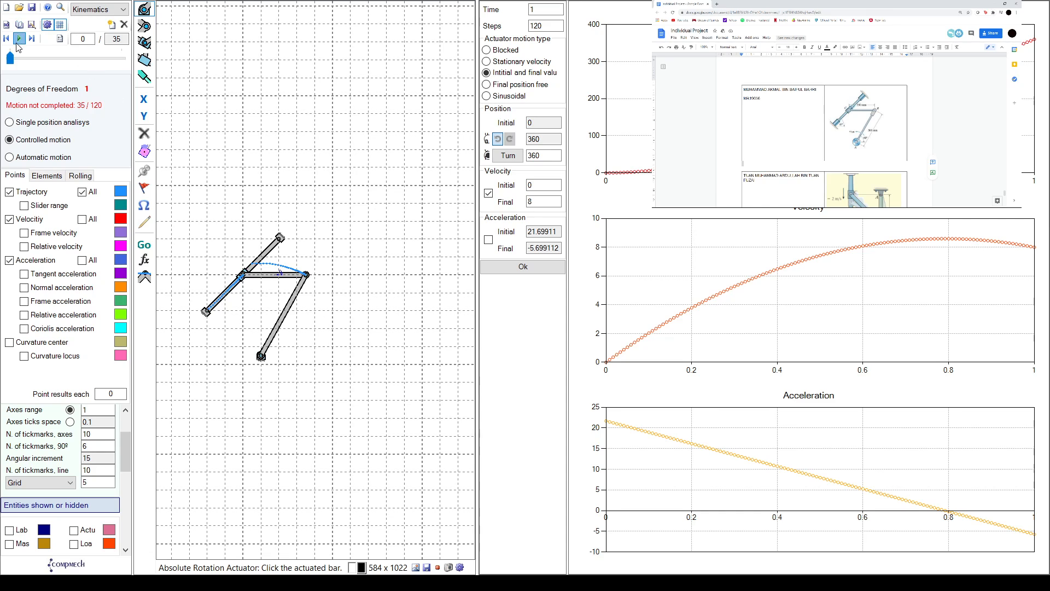
{"action": "left_click", "coordinate": [18, 38]}
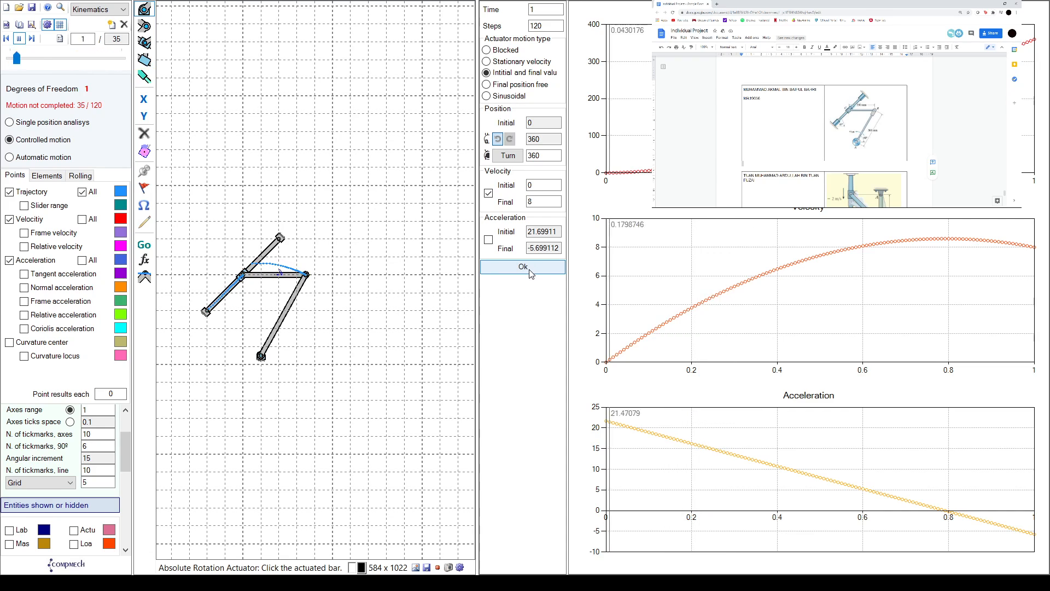
{"action": "left_click", "coordinate": [523, 267]}
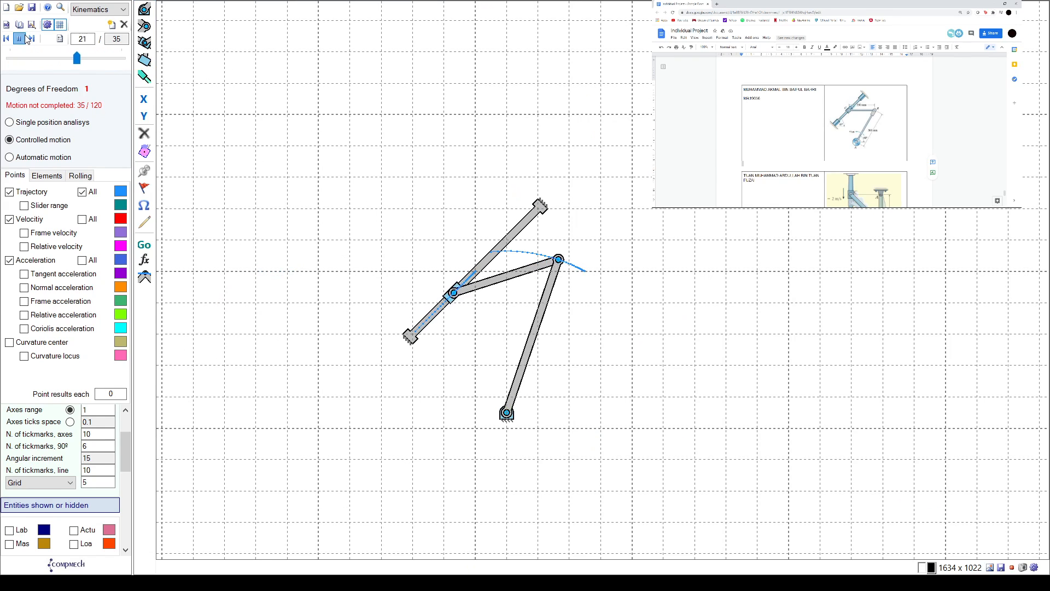
{"action": "left_click", "coordinate": [18, 38]}
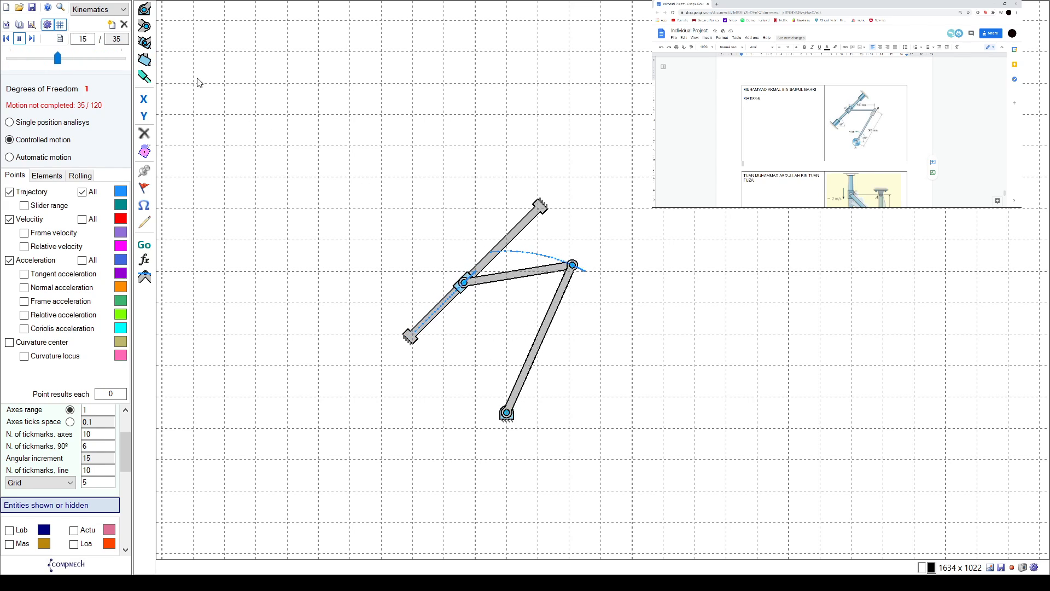
{"action": "left_click", "coordinate": [19, 38]}
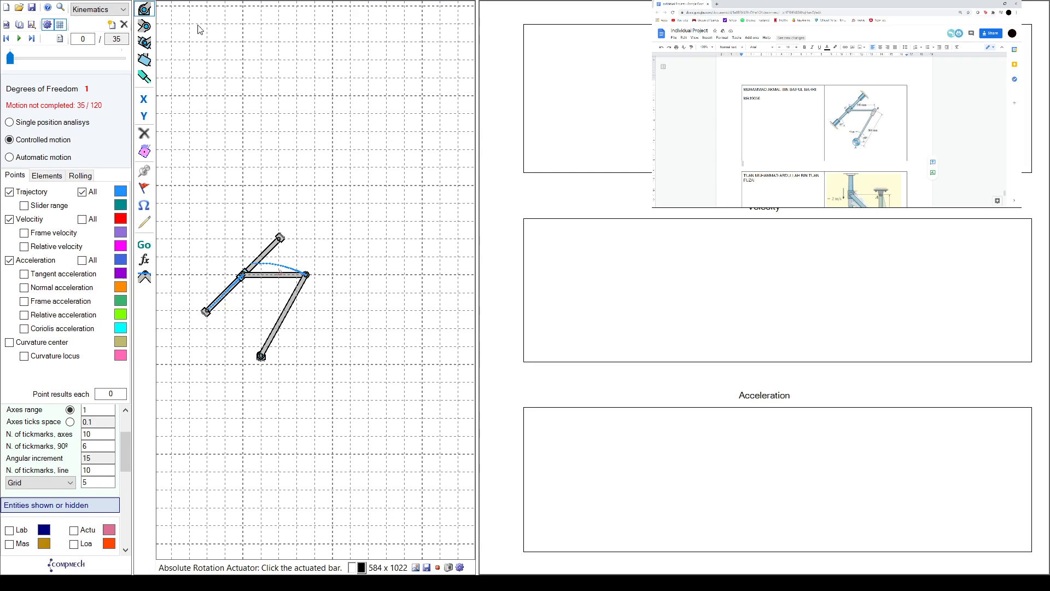
Step: Drive the bar at stationary velocity 6.28 rad/s over a full turn with 400 steps
{"action": "left_click", "coordinate": [273, 274]}
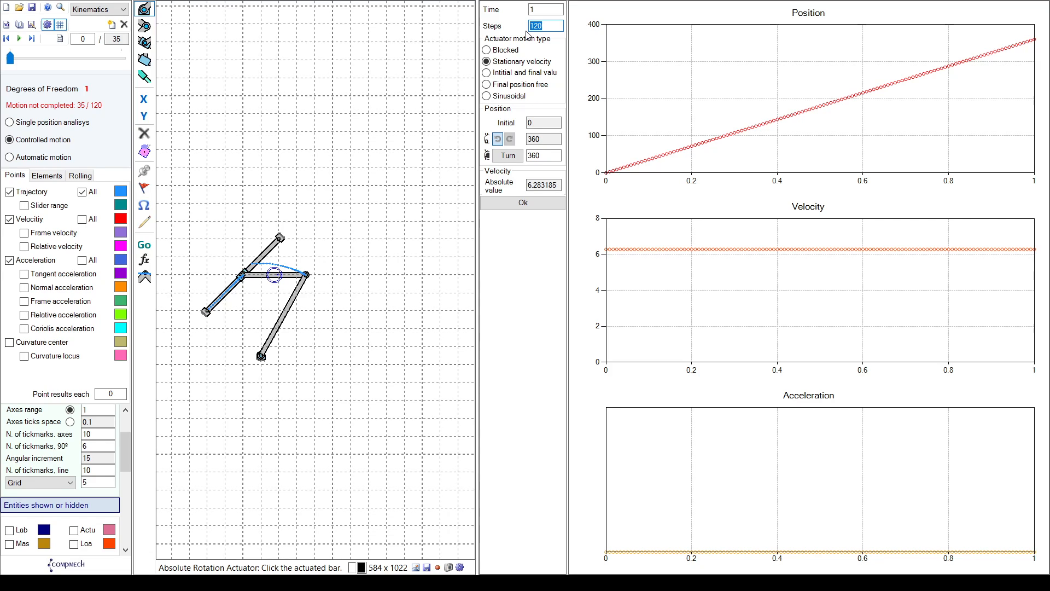
{"action": "type", "text": "4"}
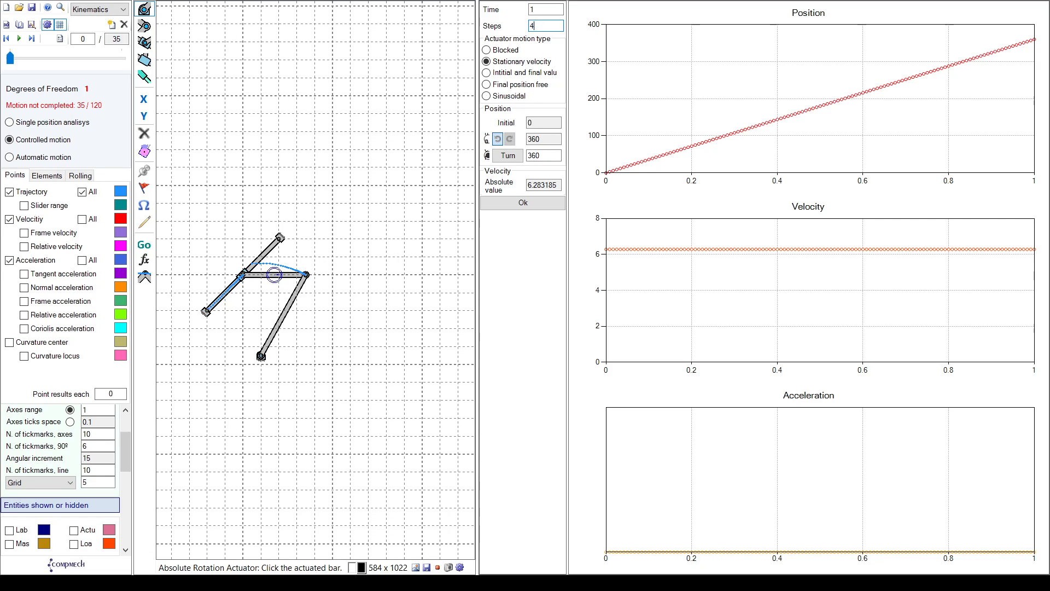
{"action": "left_click", "coordinate": [522, 202]}
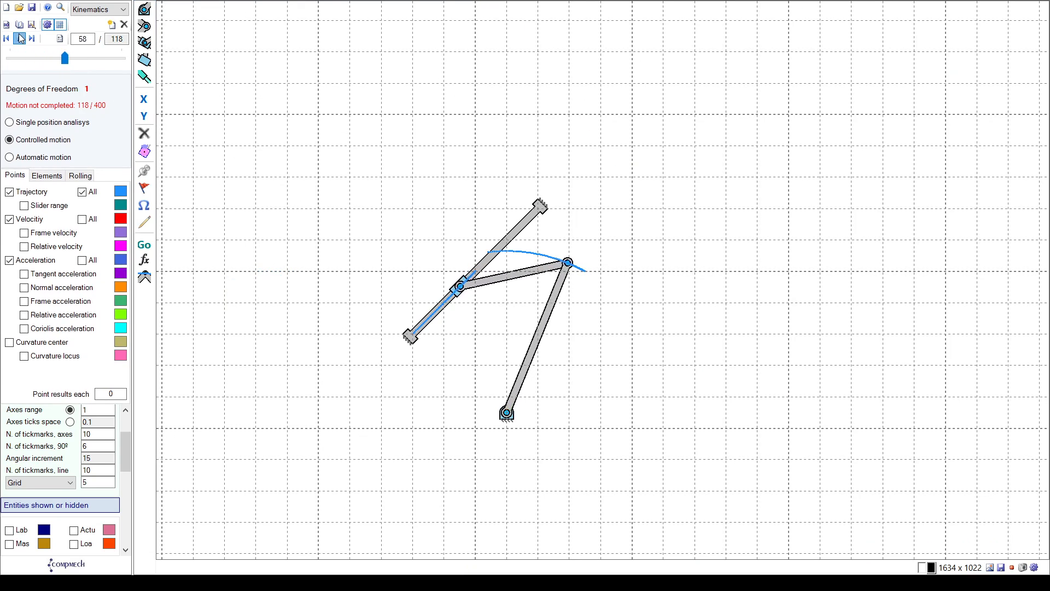
Step: Play the linkage animation through its computed positions, then stop it
{"action": "left_click", "coordinate": [19, 38]}
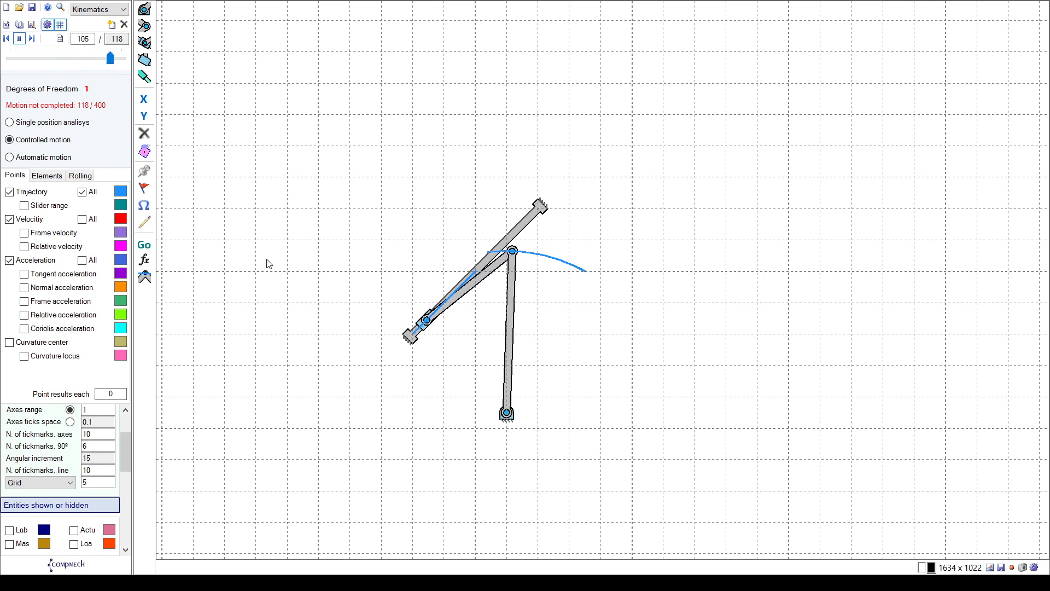
{"action": "left_click", "coordinate": [19, 38]}
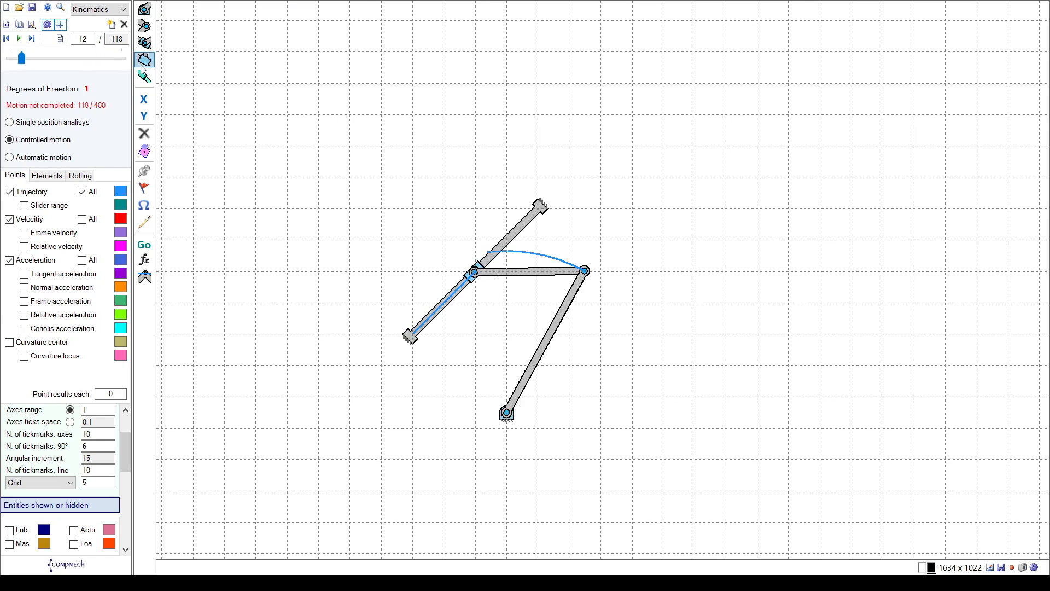
Step: Start a rotation actuator on the upper bar set to Initial and final value, then cancel it
{"action": "left_click", "coordinate": [144, 60]}
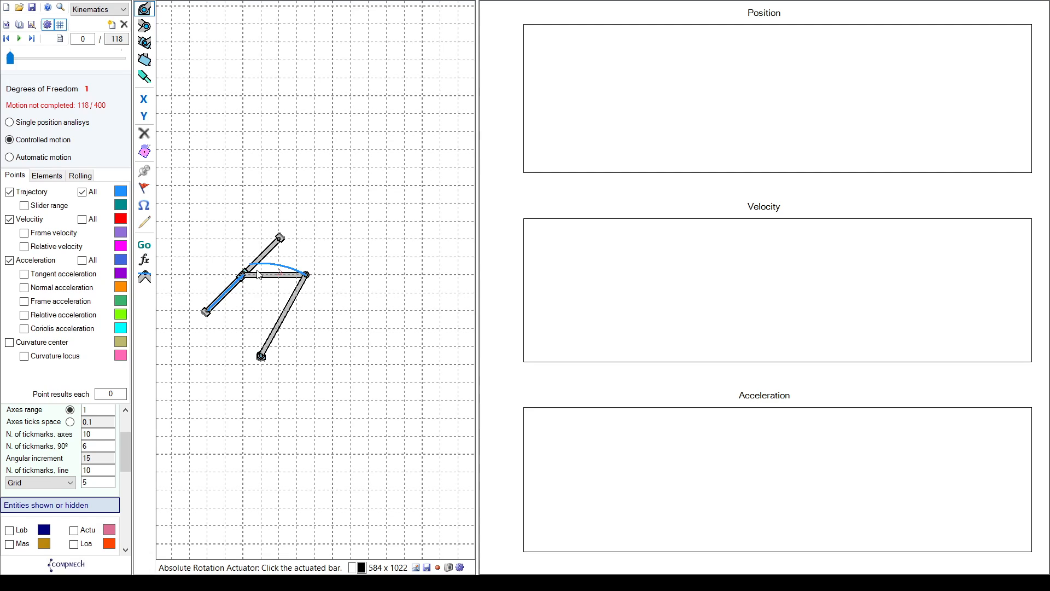
{"action": "left_click", "coordinate": [258, 255]}
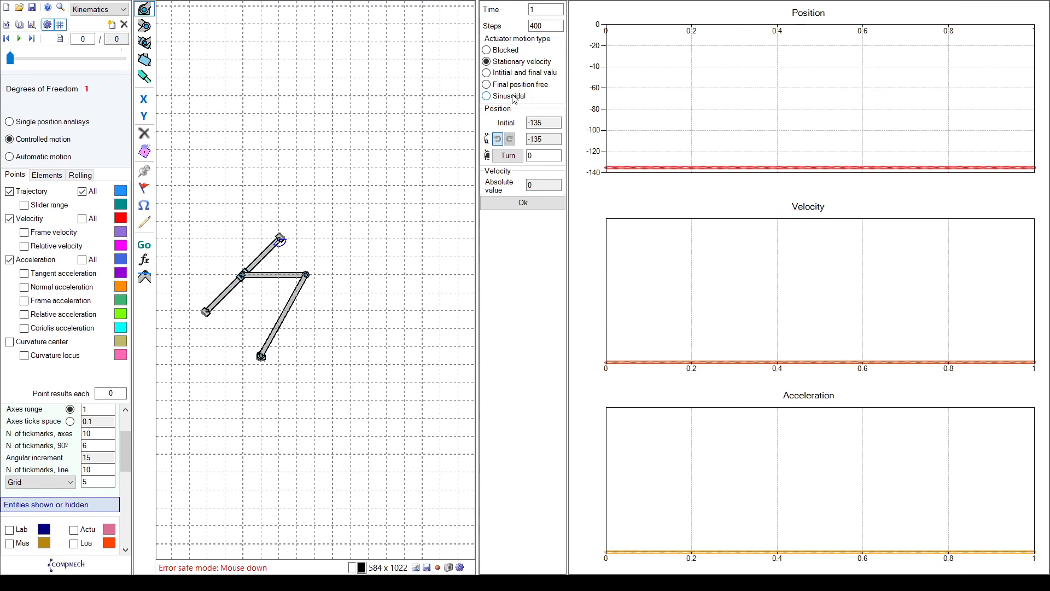
{"action": "left_click", "coordinate": [487, 72]}
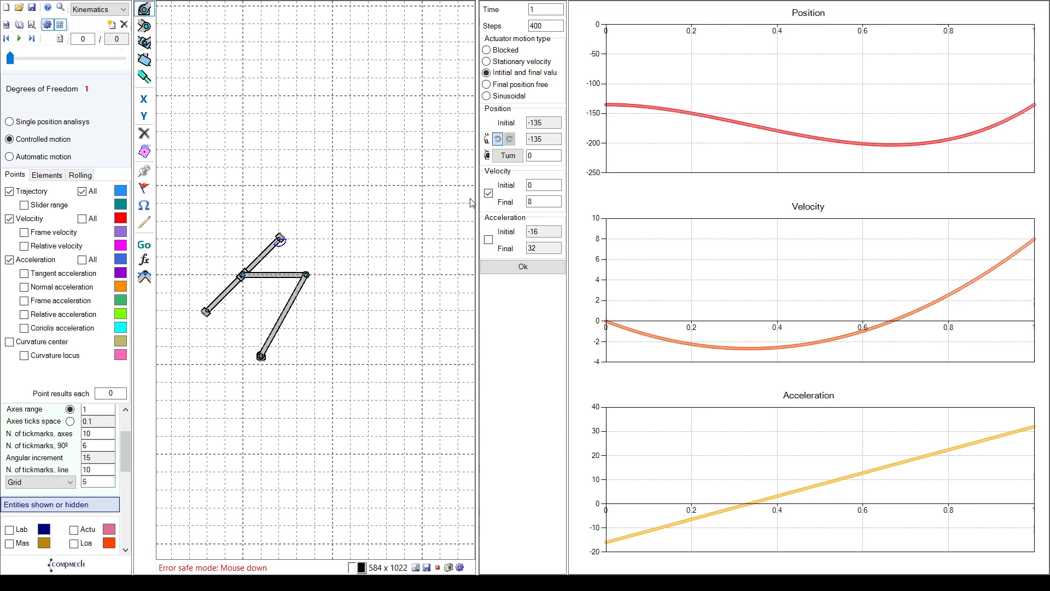
{"action": "left_click", "coordinate": [544, 185]}
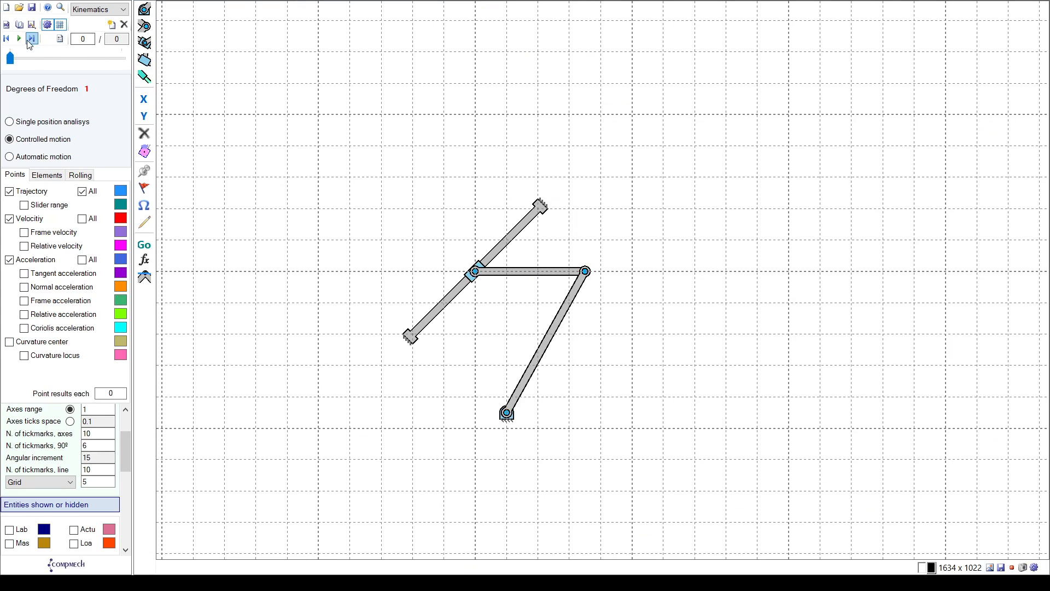
{"action": "left_click", "coordinate": [18, 38]}
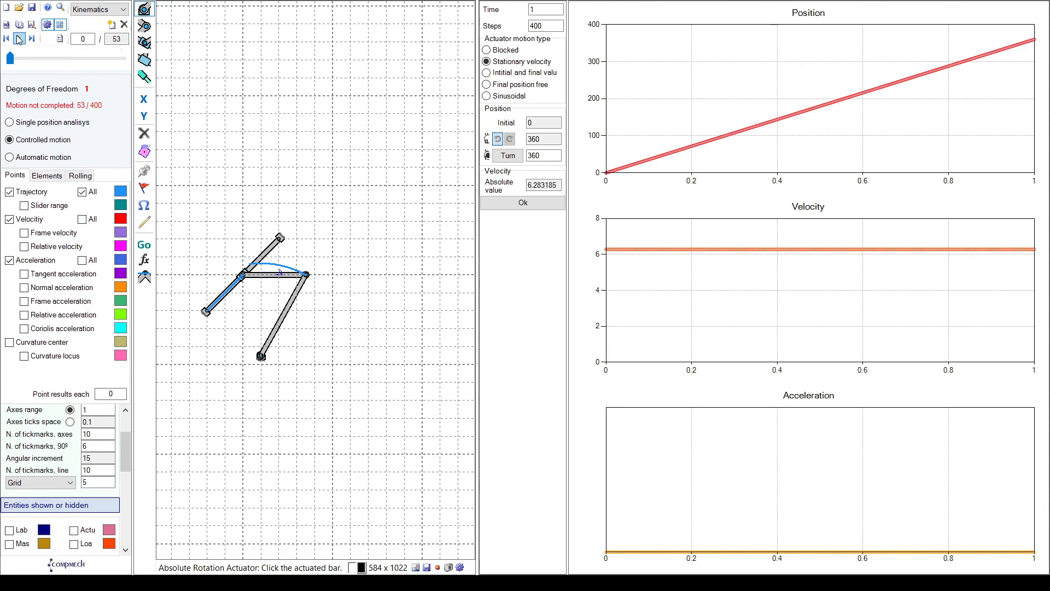
Step: Play and pause the constant-speed full-turn animation to step through the tracked positions
{"action": "left_click", "coordinate": [19, 39]}
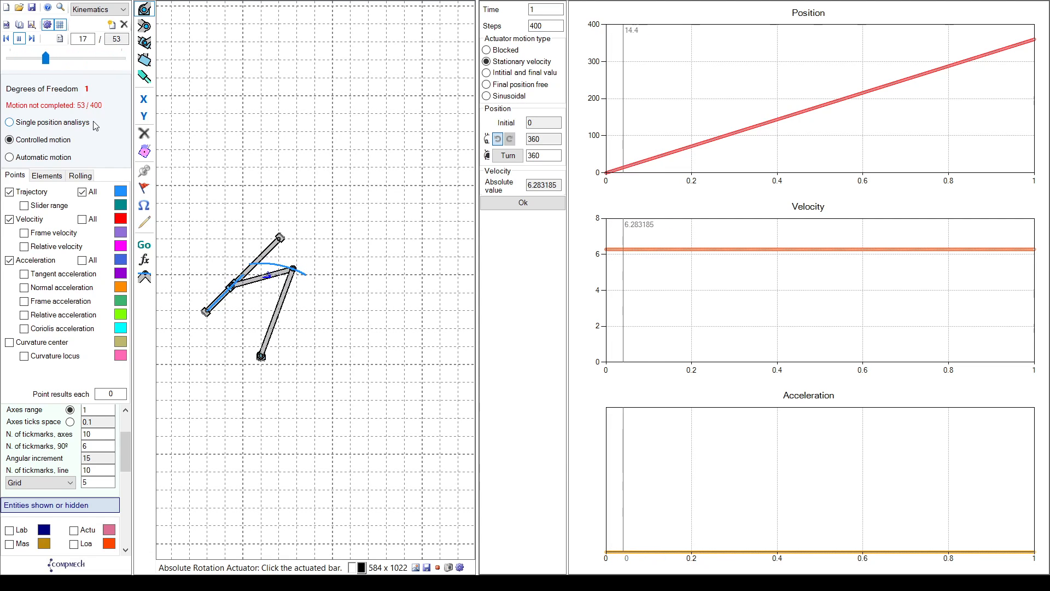
{"action": "left_click", "coordinate": [32, 38]}
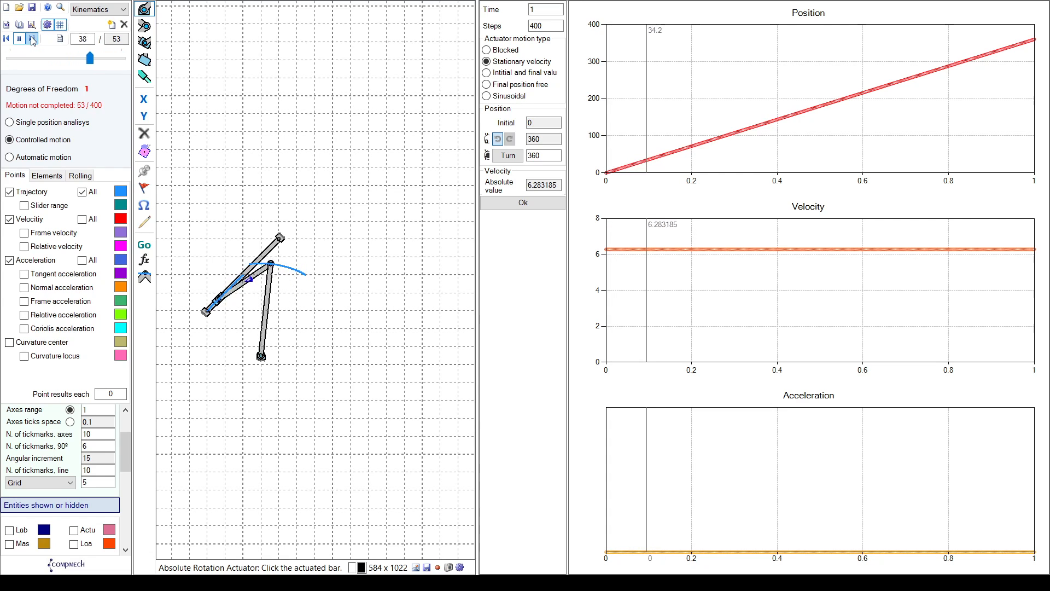
{"action": "left_click", "coordinate": [7, 38]}
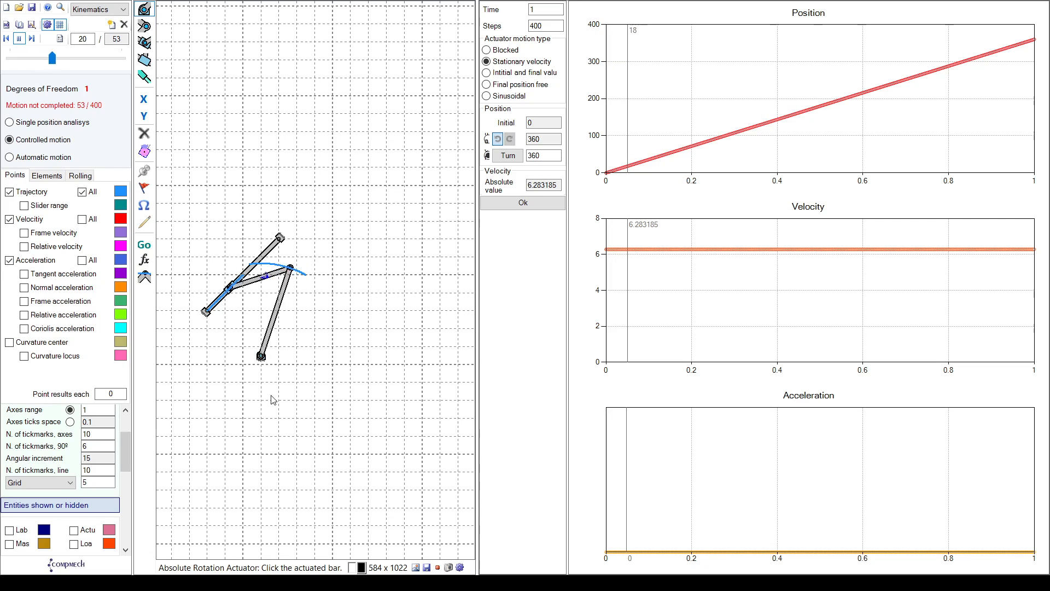